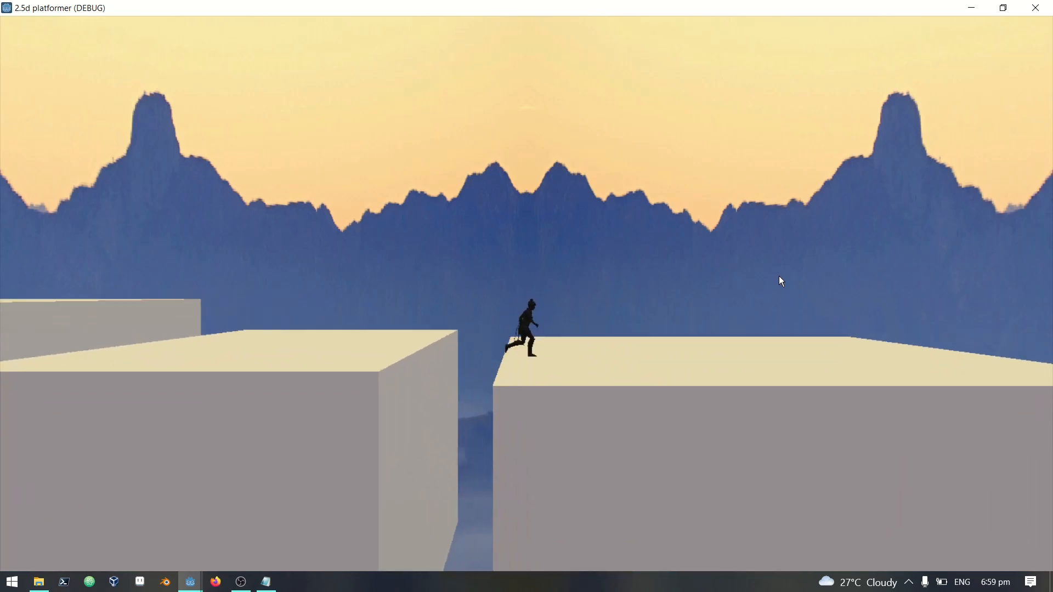
- Run the level_2 scene so the player crosses the blocks and grounded checks are logged
key("space")
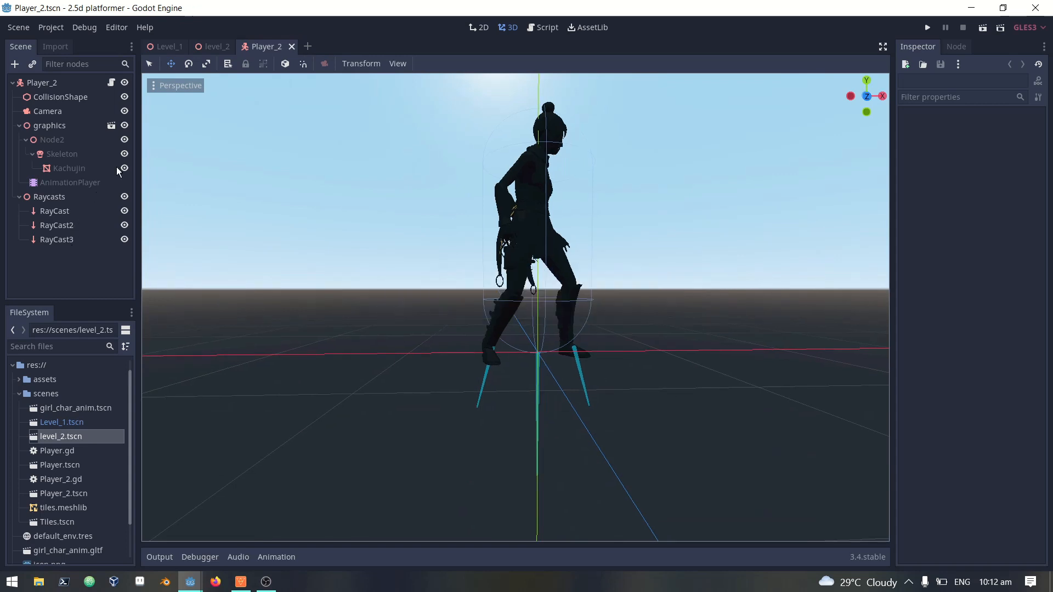
left_click(216, 46)
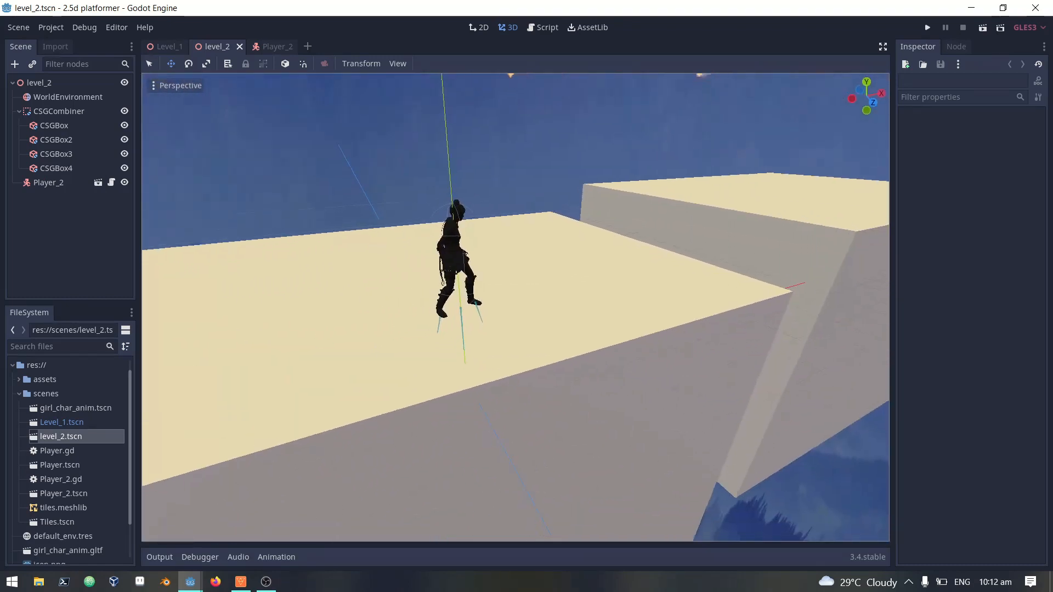
left_click(927, 27)
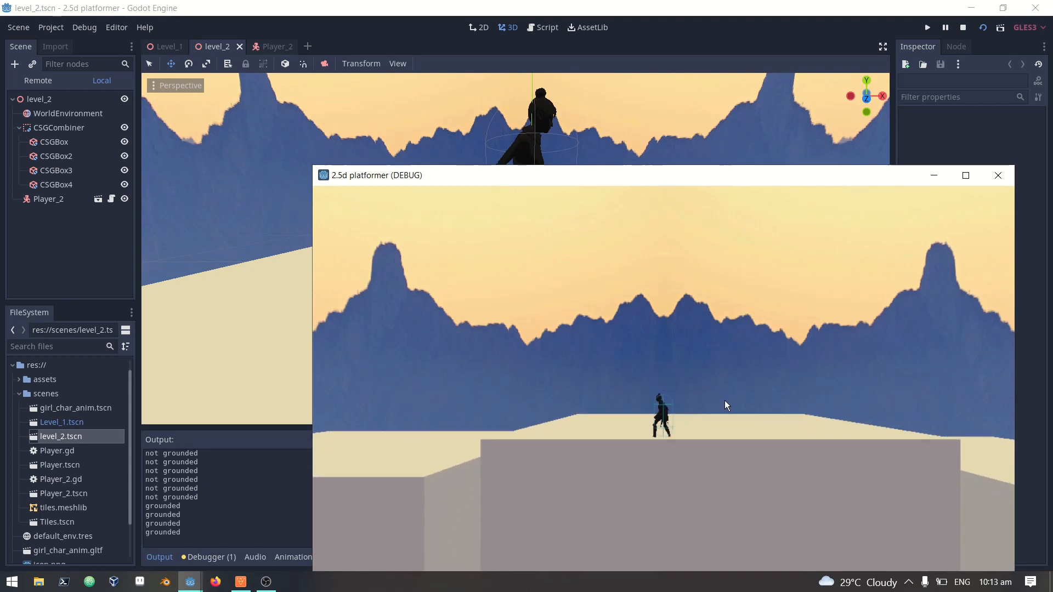
left_click(997, 175)
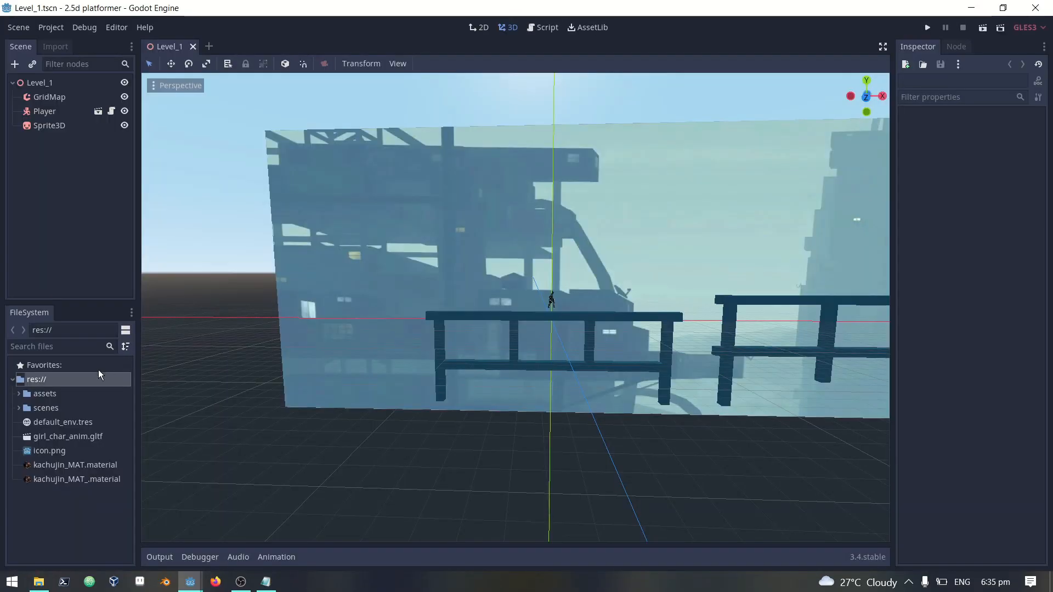
- Rename the Player scene root to Player_2 and save it as Player_2.tscn
left_click(47, 408)
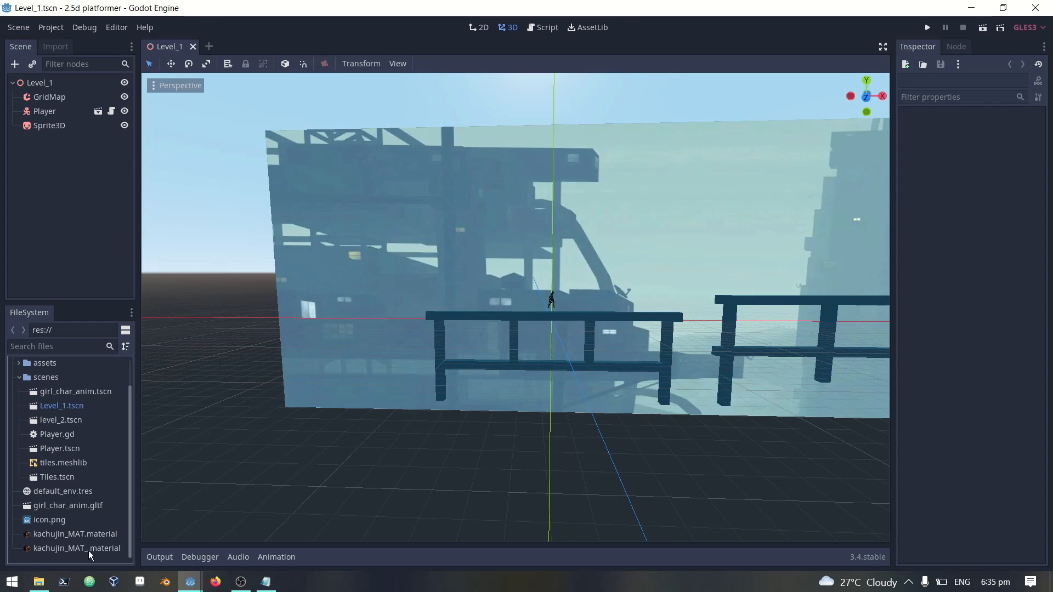
left_click(61, 420)
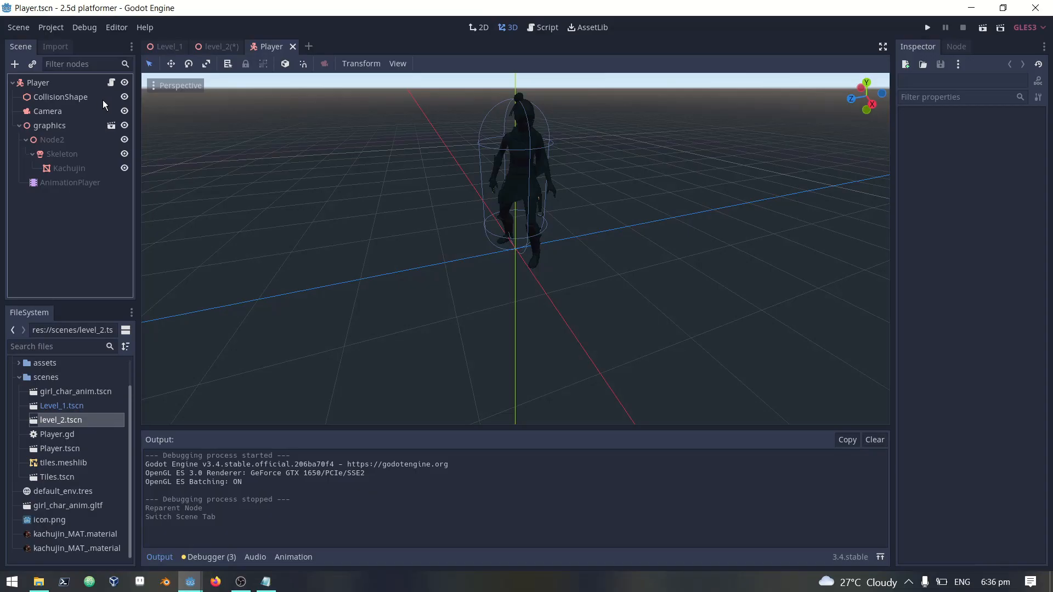
left_click(216, 46)
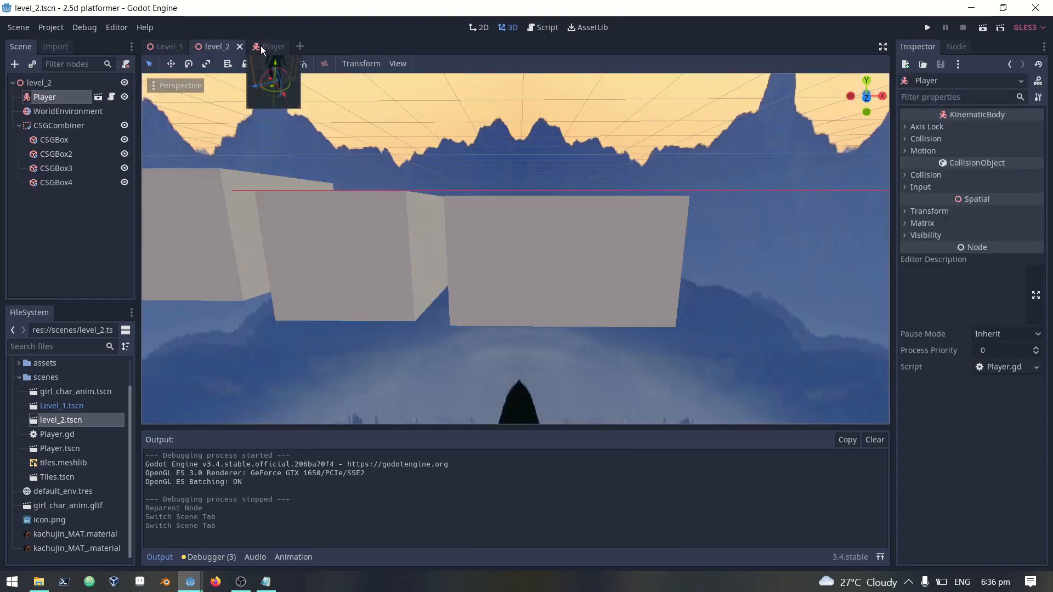
left_click(273, 46)
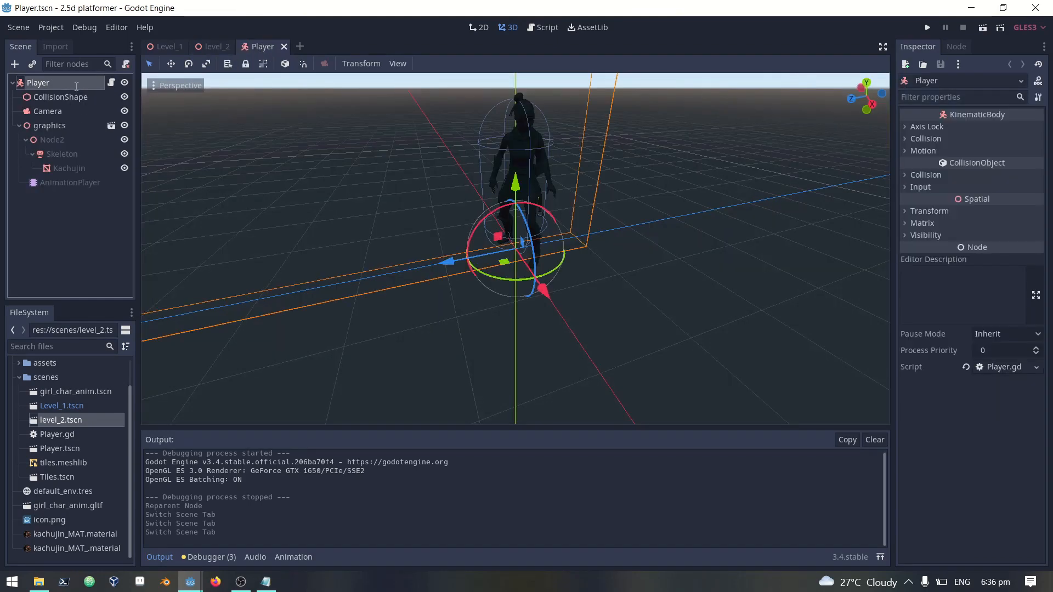
double_click(38, 83)
type("_2")
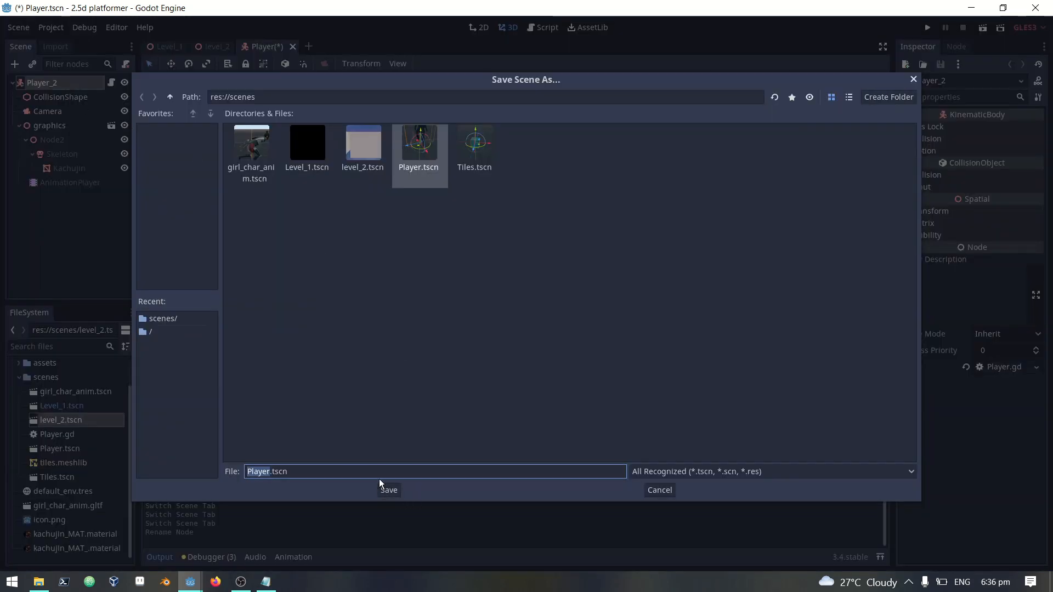
mouse_move(318, 541)
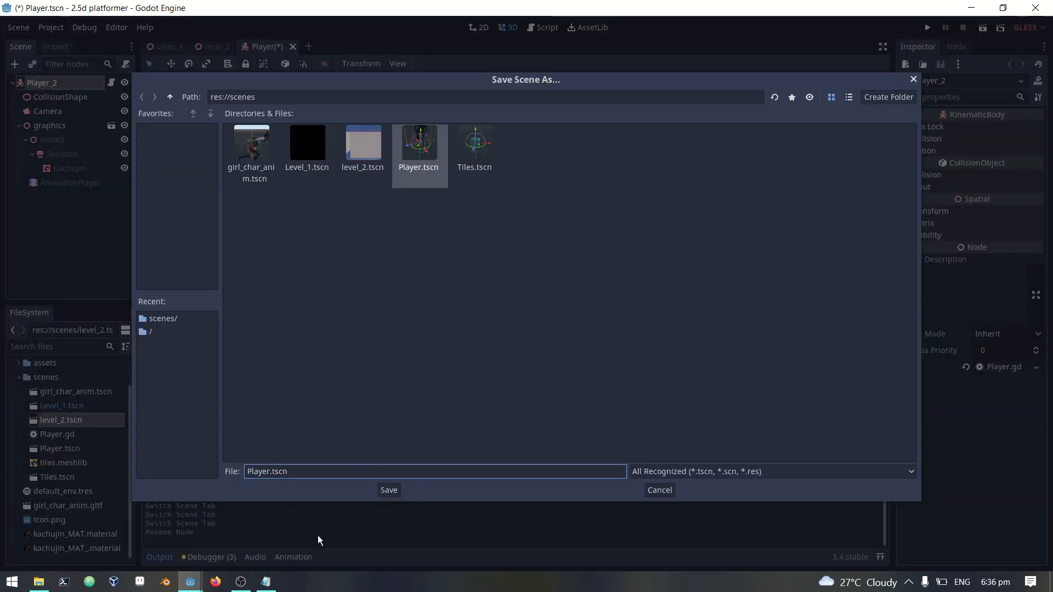
left_click(388, 489)
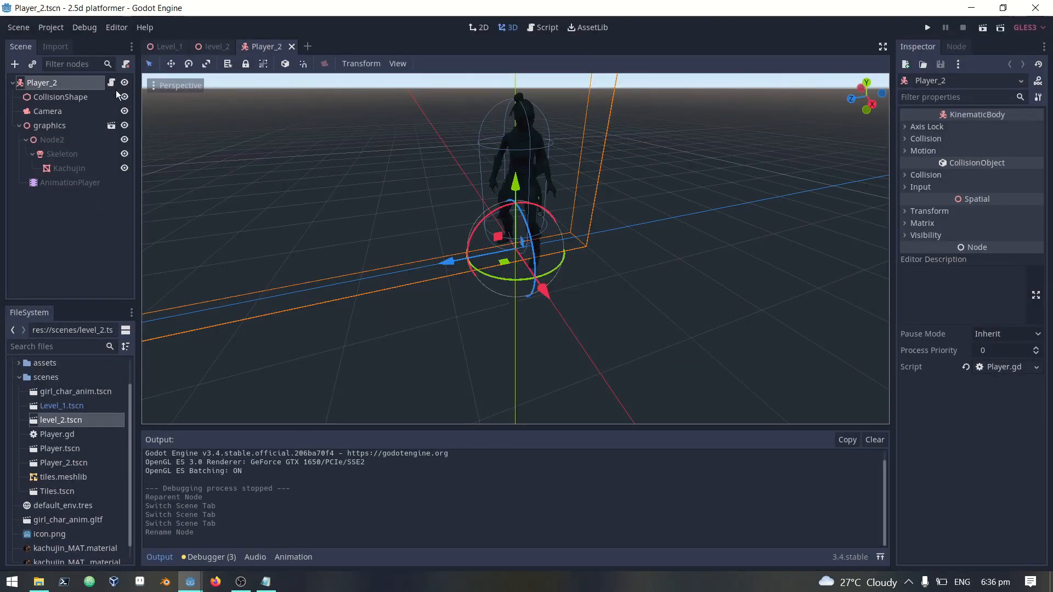
- Add the Raycasts onready reference and the move_direction input calculation to the player script
left_click(546, 26)
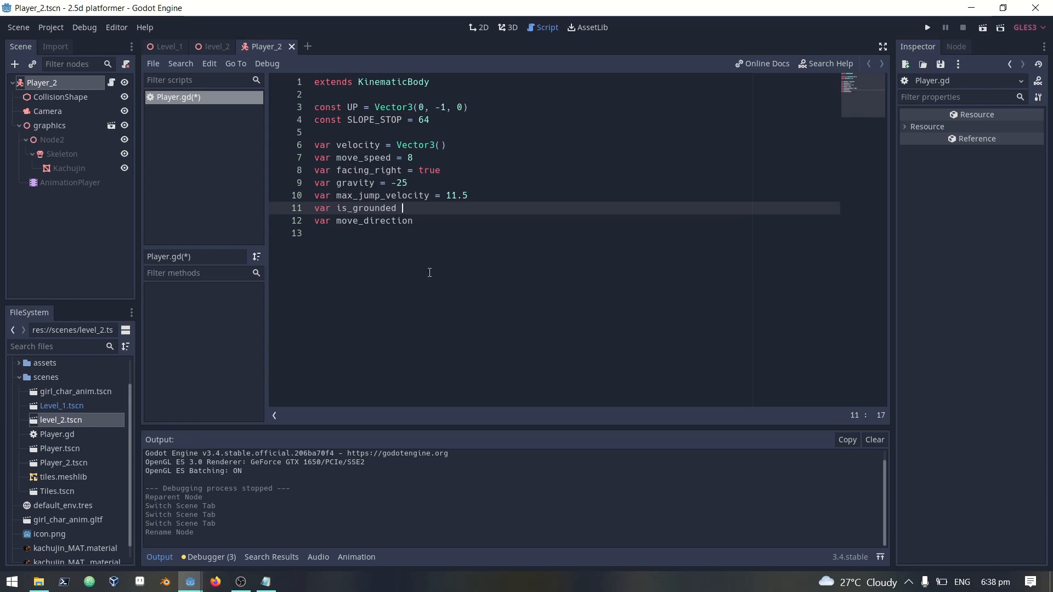
type("onready var raycasts = $Raycasts")
type("func _get_input(")
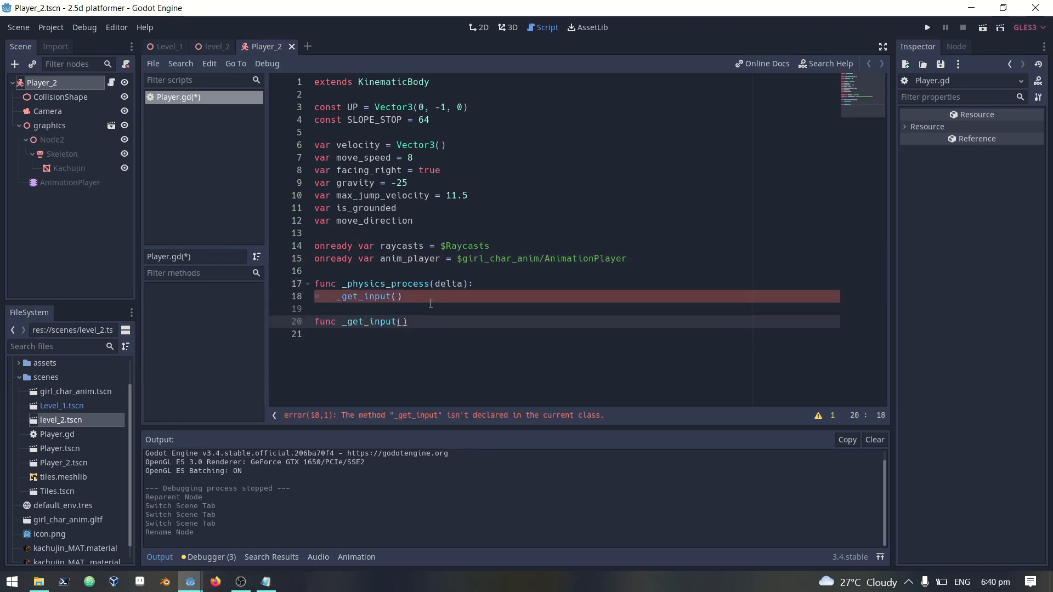
type("pa")
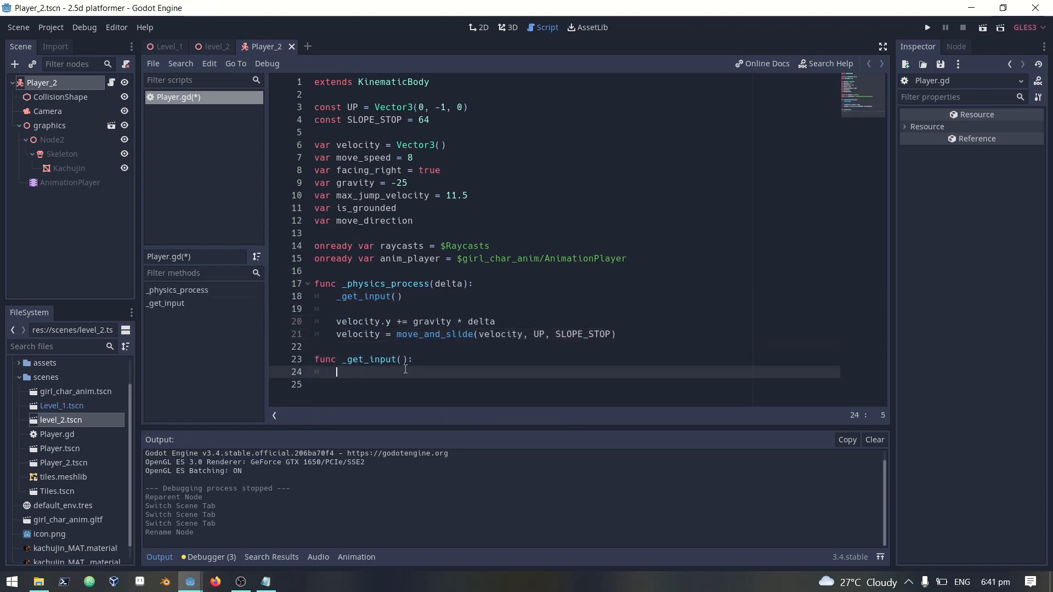
type("move_direction = -int(Input.is_action_pressed(\"move_left\")) + int(Input.is_action_pressed(\"")
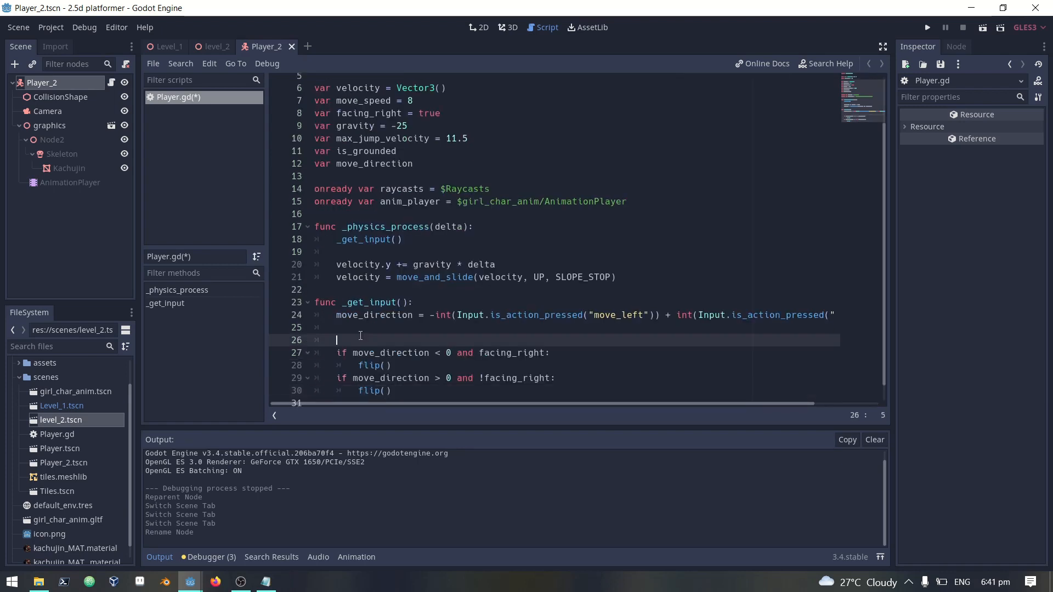
- Write the flip function and set is_grounded from _check_is_grounded() in the physics loop
type("func")
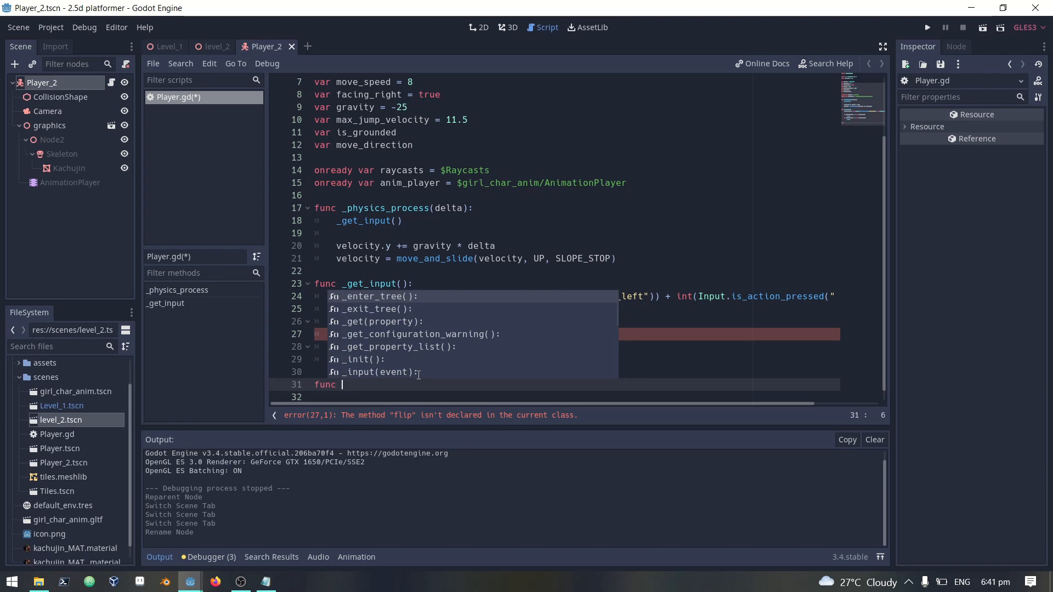
type("fl")
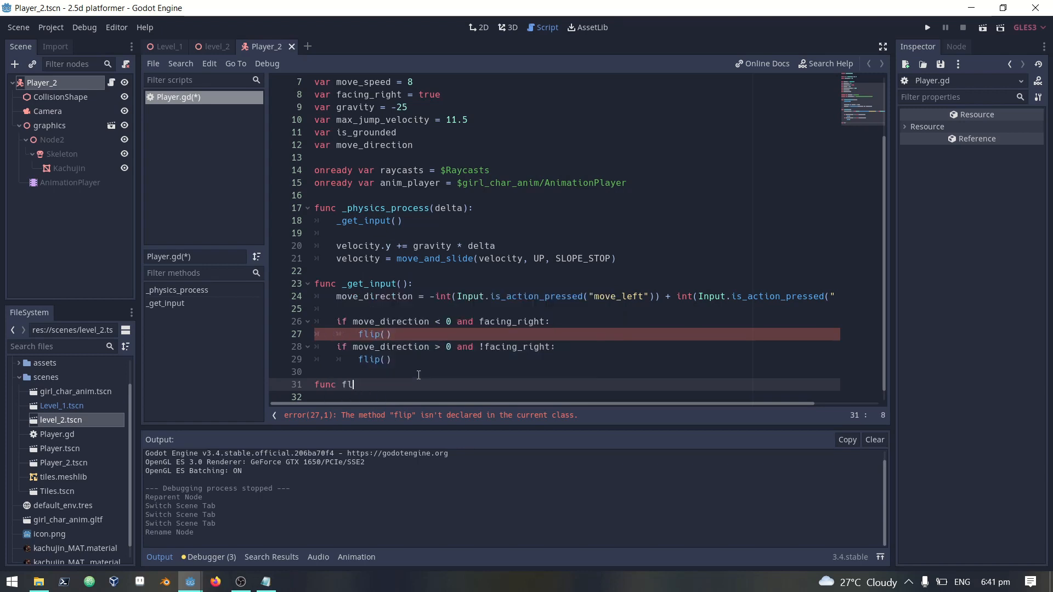
type("ip():")
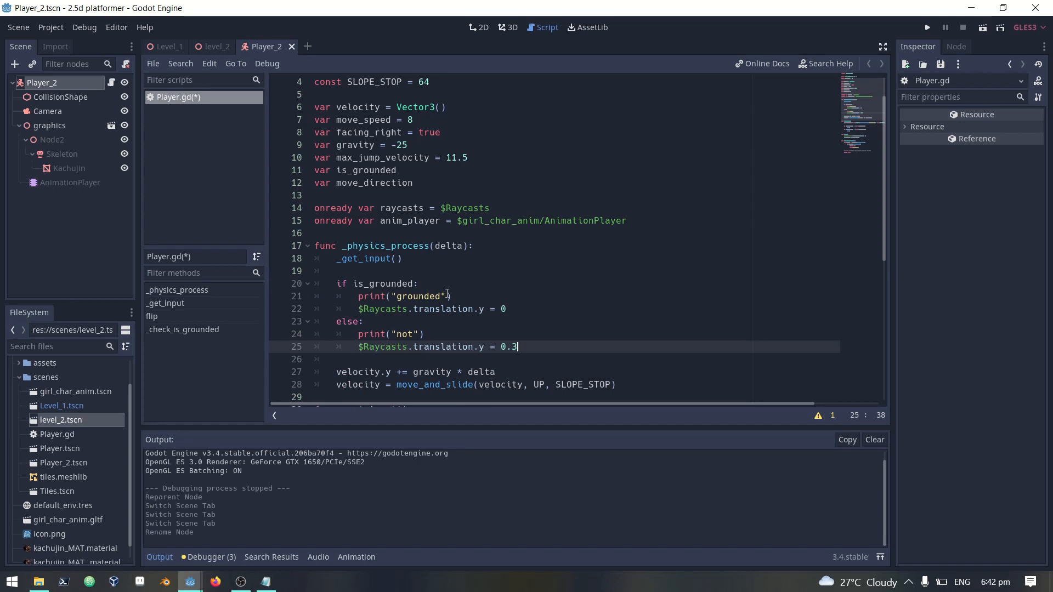
type("grount")
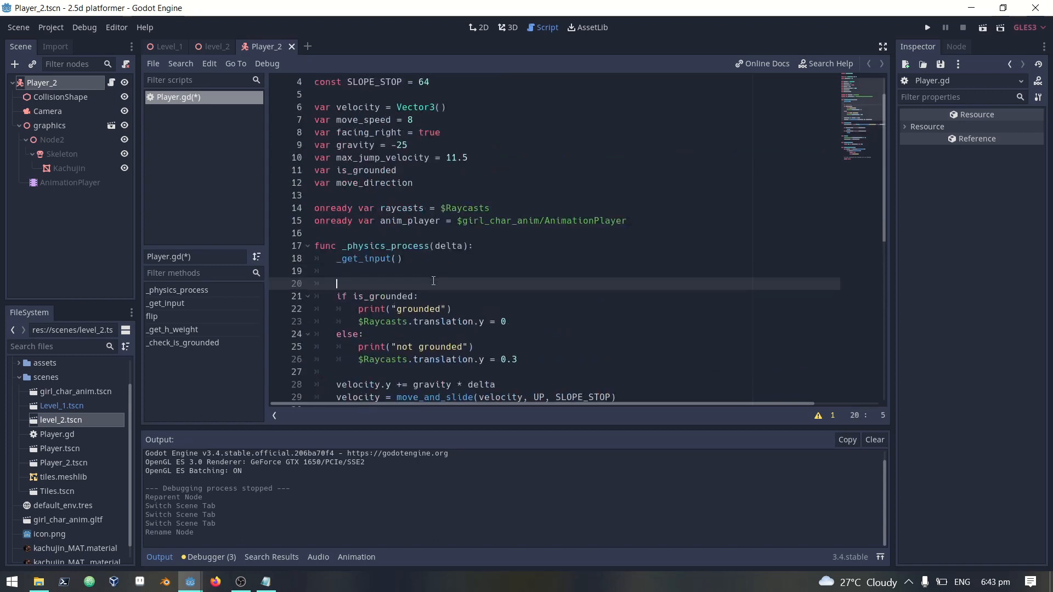
type("is_grounded = _check_is_grounded()")
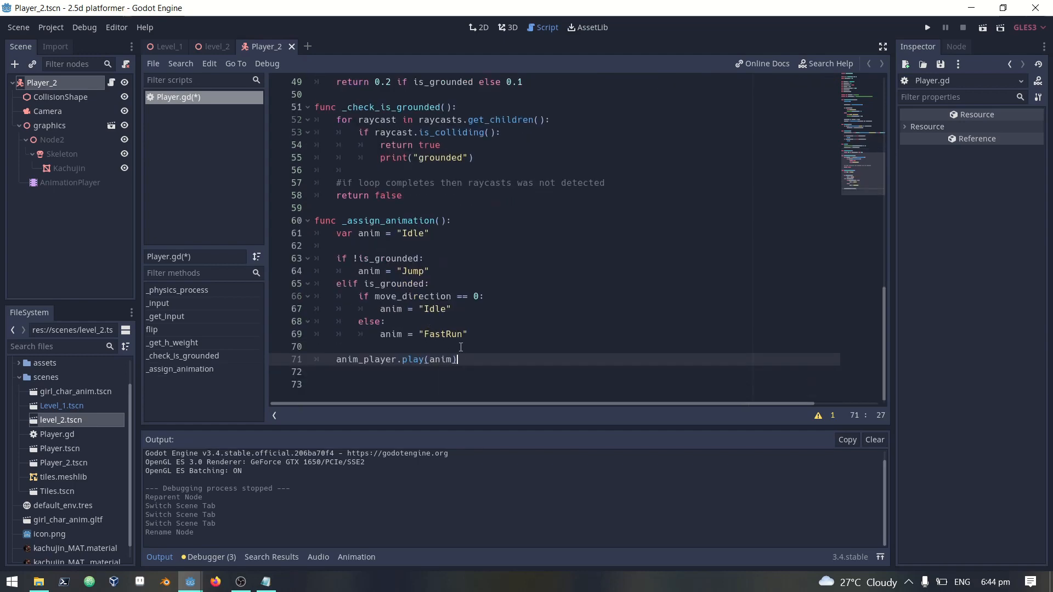
- Add a Raycasts node under Player_2 with a first RayCast child
left_click(507, 26)
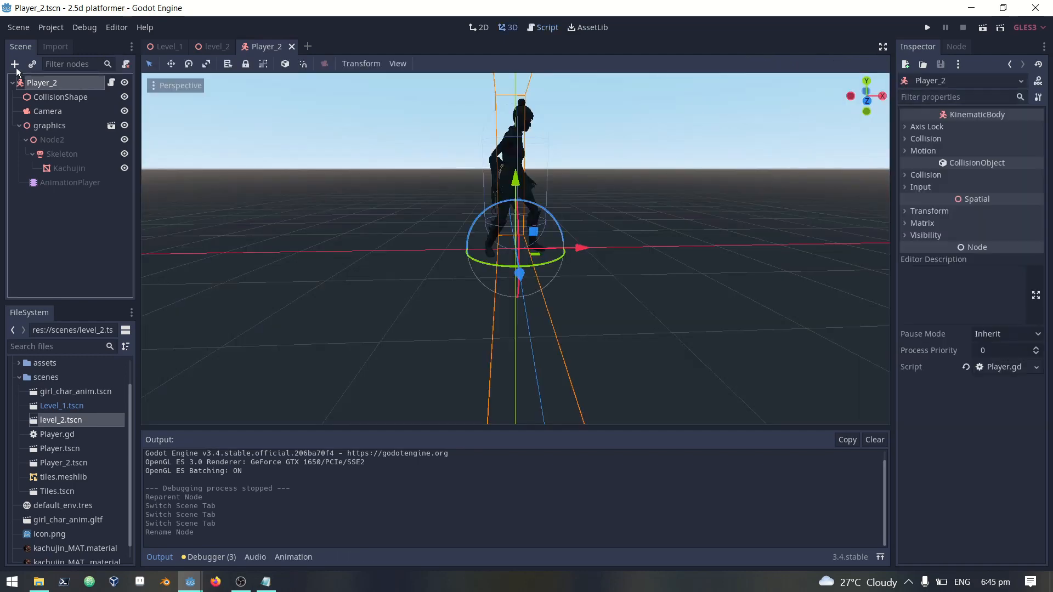
left_click(14, 64)
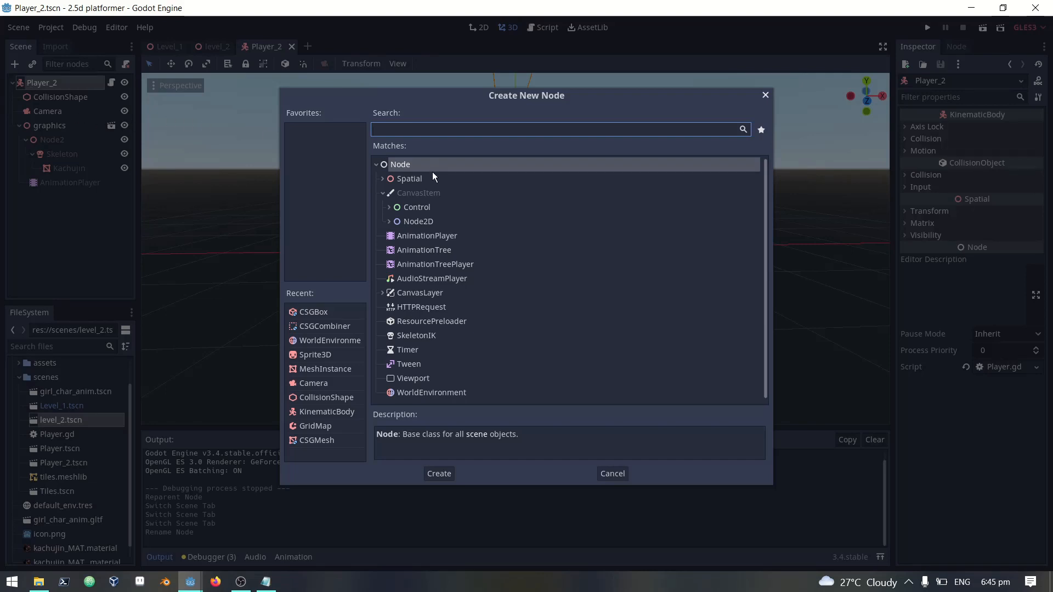
left_click(438, 474)
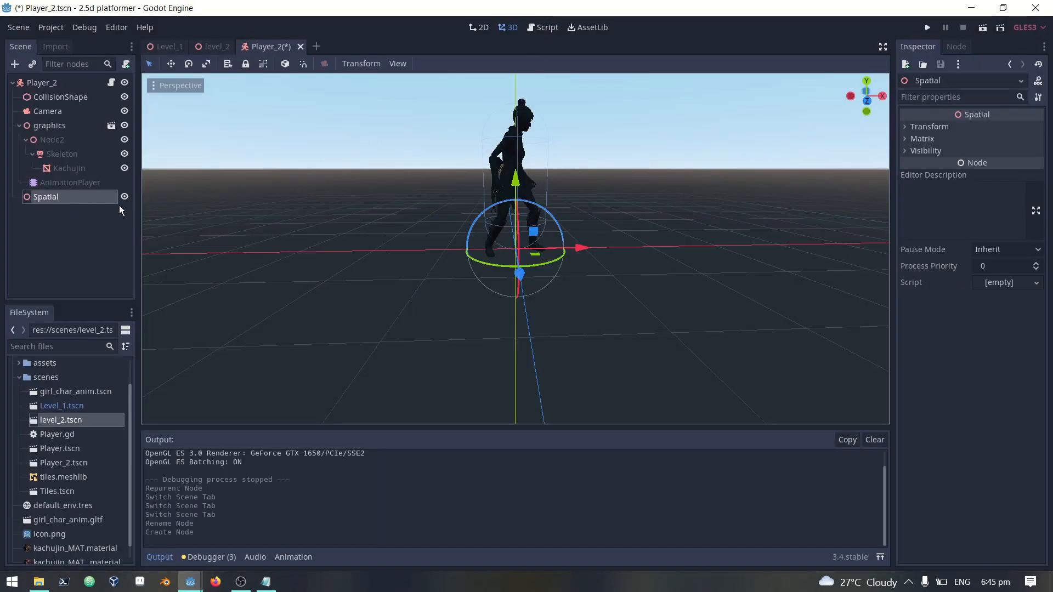
type("R")
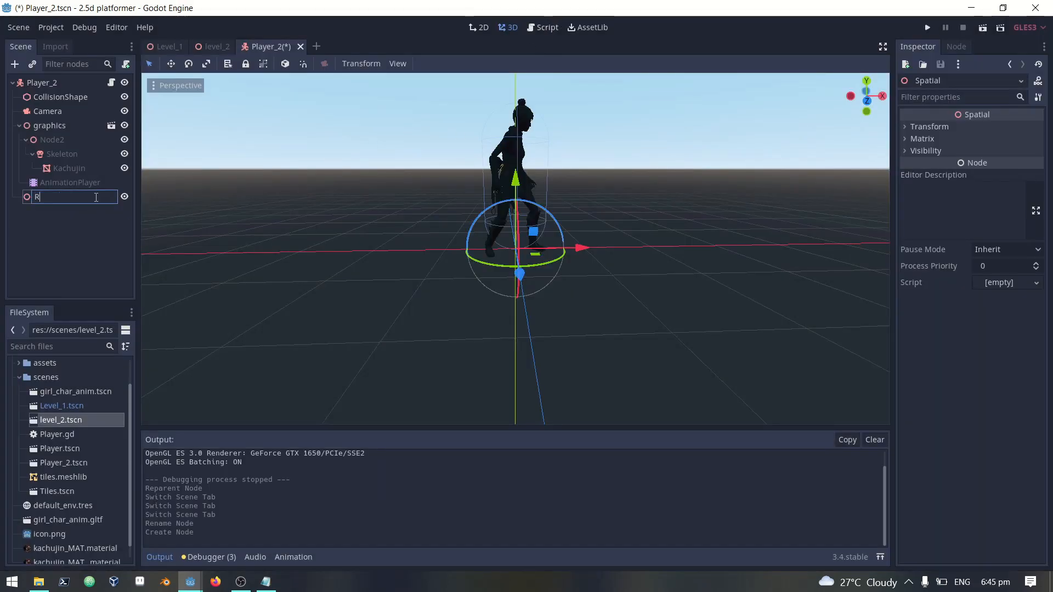
type("aycasts")
type("ray")
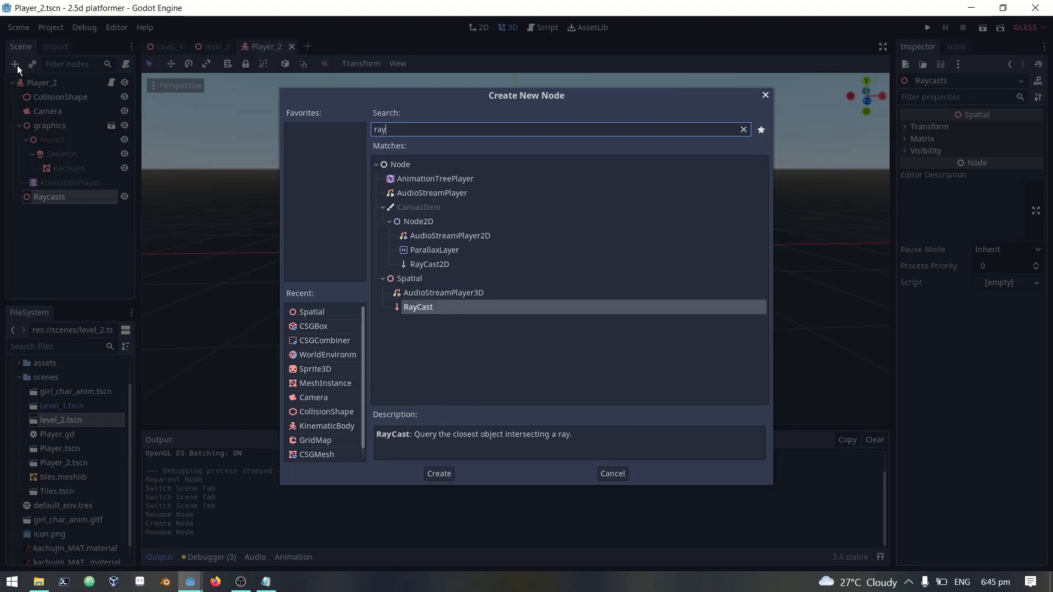
left_click(439, 474)
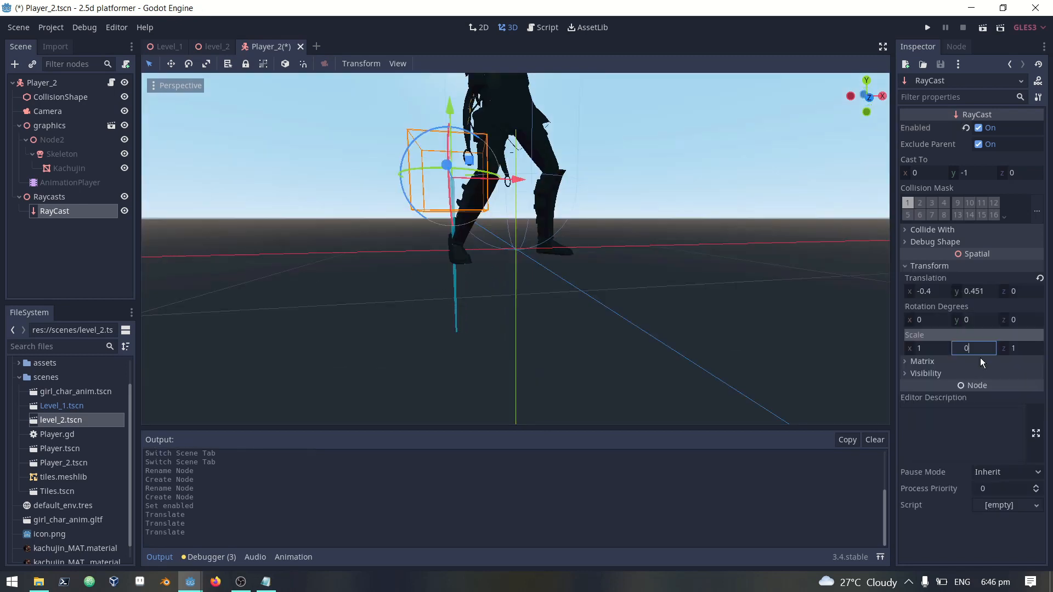
- Scale the raycast y 0.5, duplicate it rotated z -15 and move it to the front foot
type("0.5")
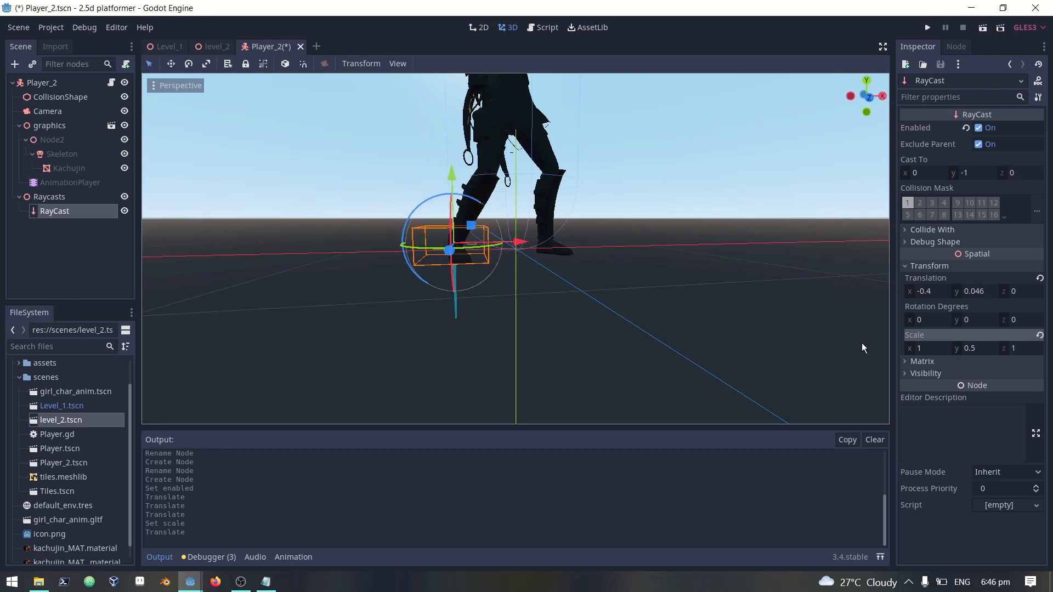
type("-15")
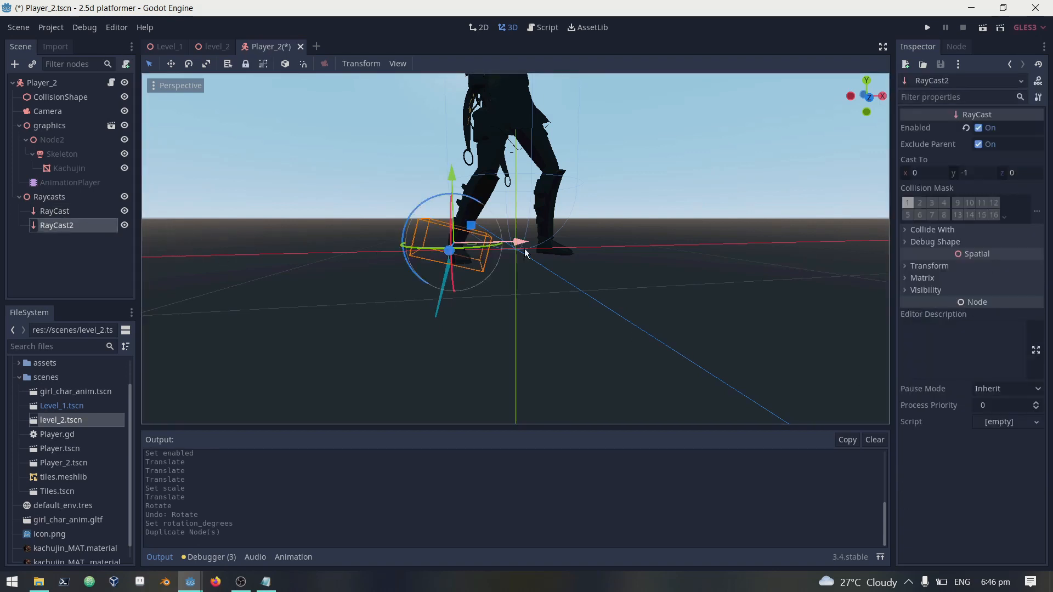
left_click_drag(516, 243, 601, 242)
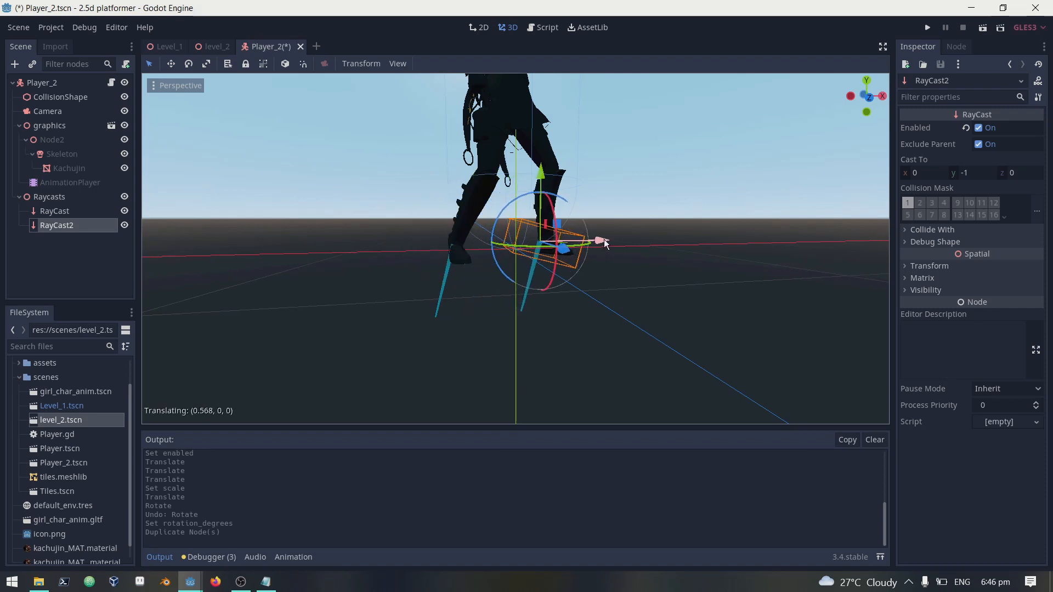
left_click_drag(600, 241, 611, 241)
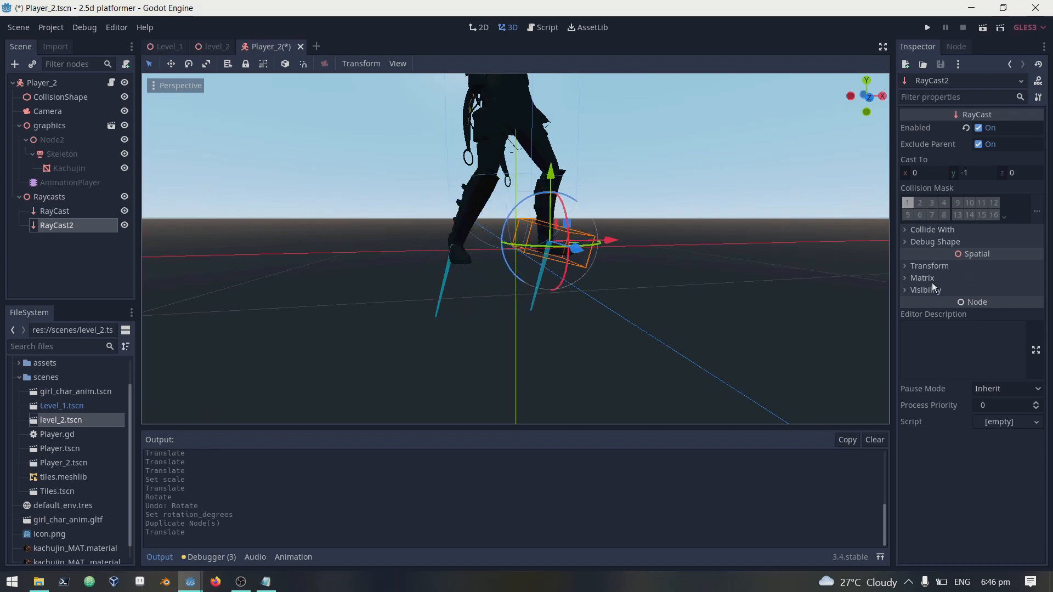
left_click(928, 265)
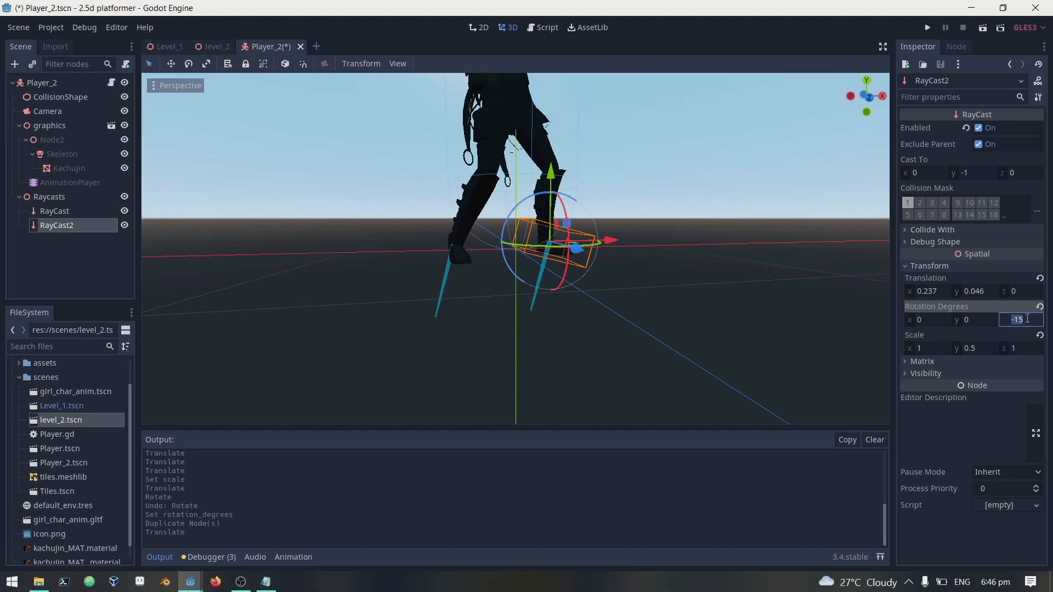
- Add a third RayCast under Raycasts and enable it
left_click(15, 64)
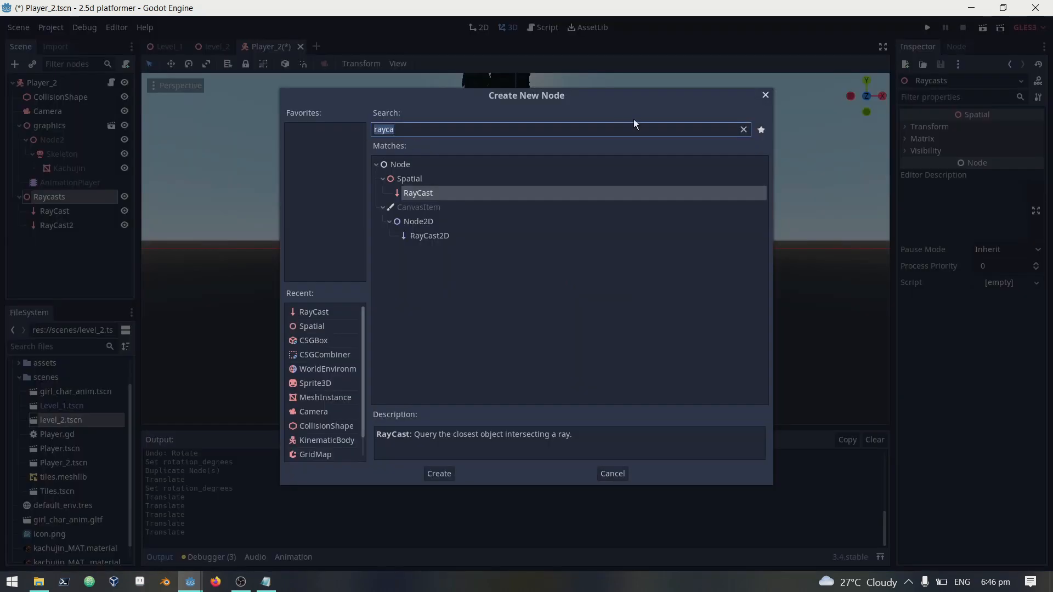
left_click(438, 474)
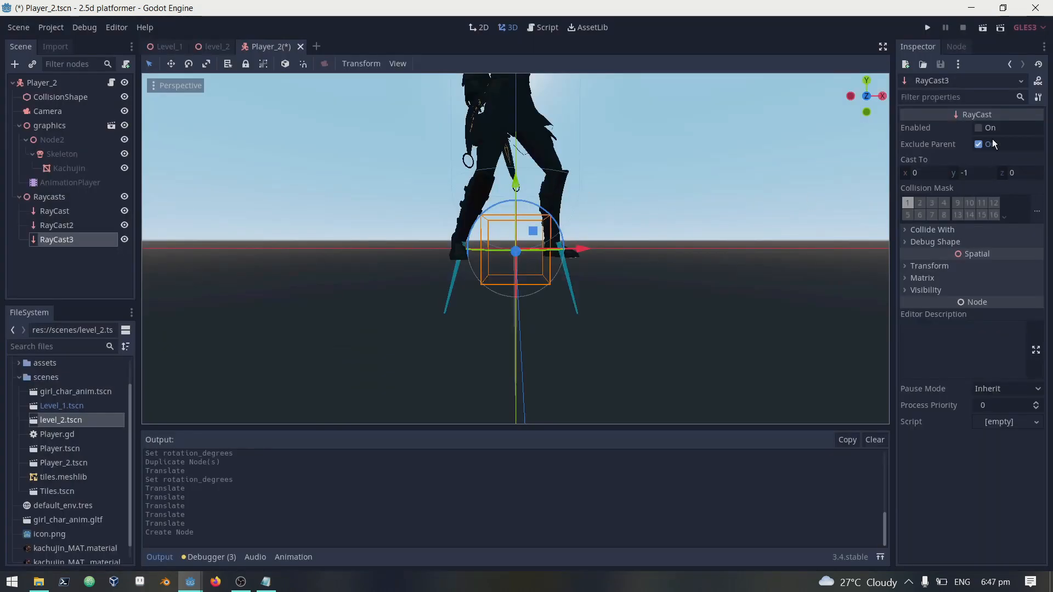
left_click(216, 46)
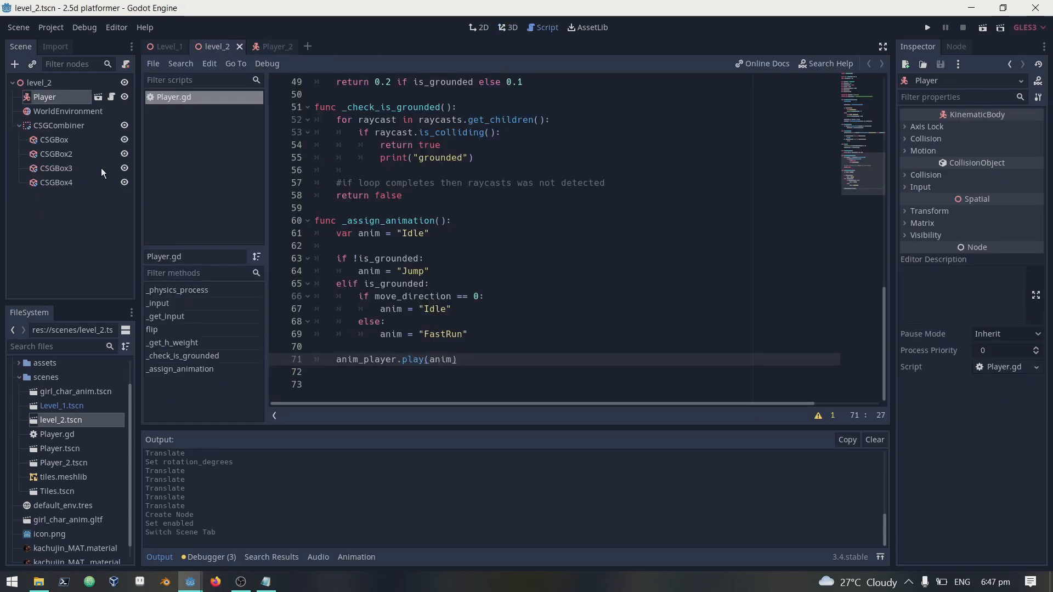
- Delete level_2's Player, instance Player_2.tscn in its place and run the level
right_click(45, 97)
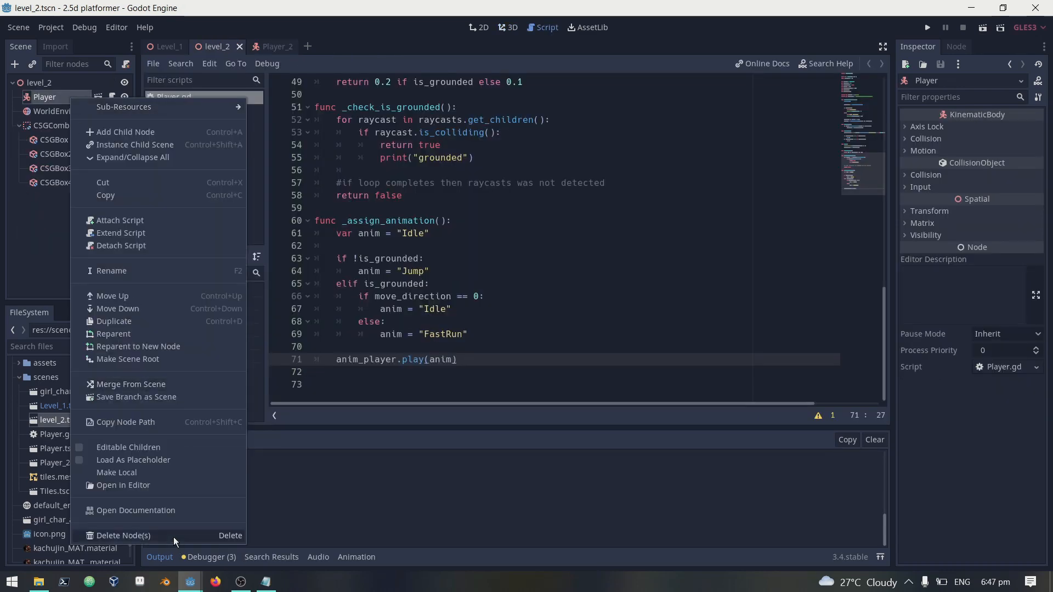
left_click(135, 145)
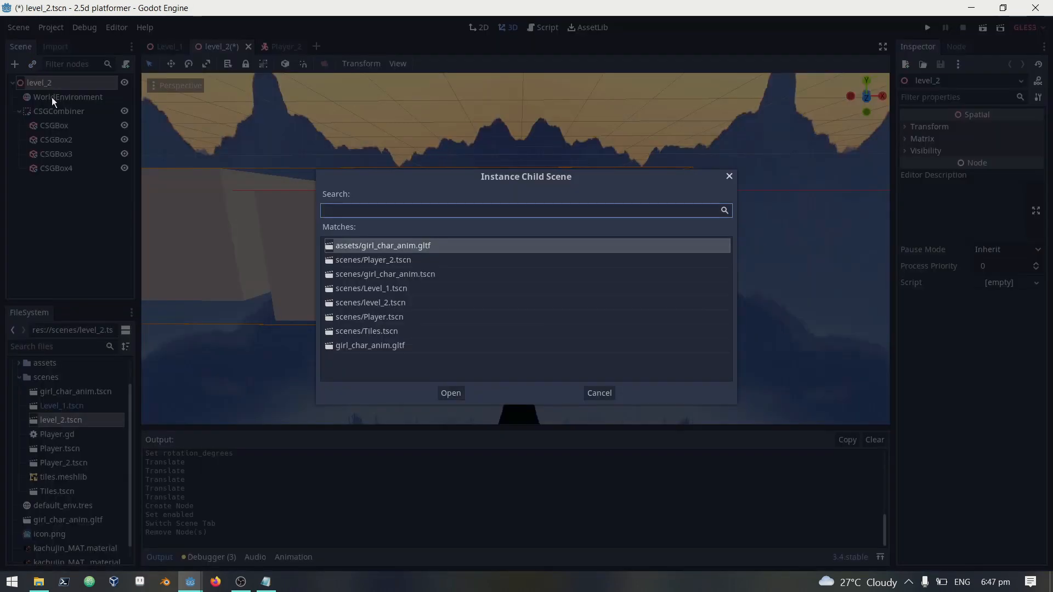
type("player")
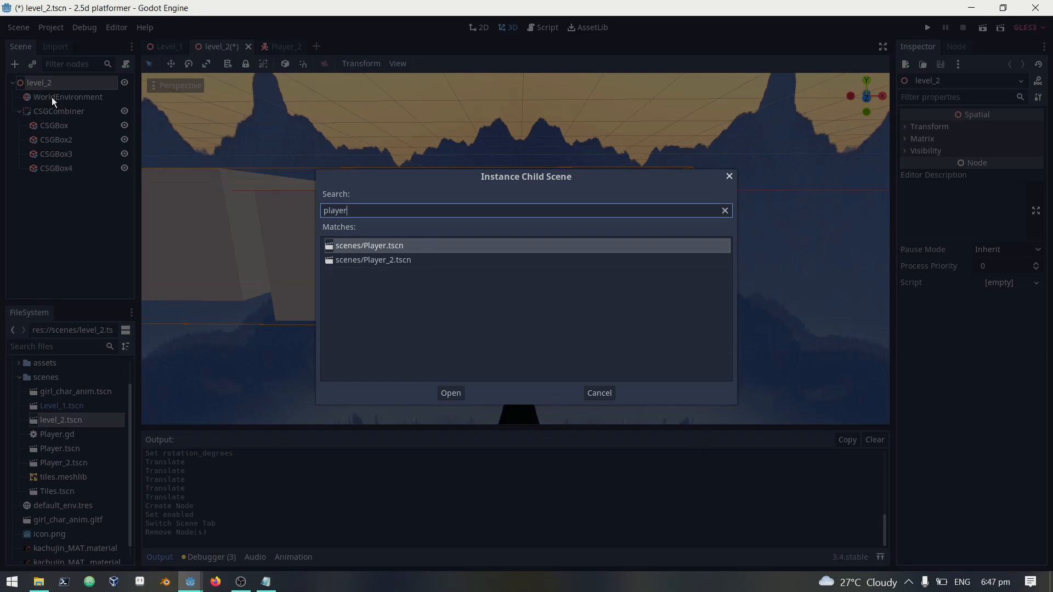
left_click(450, 392)
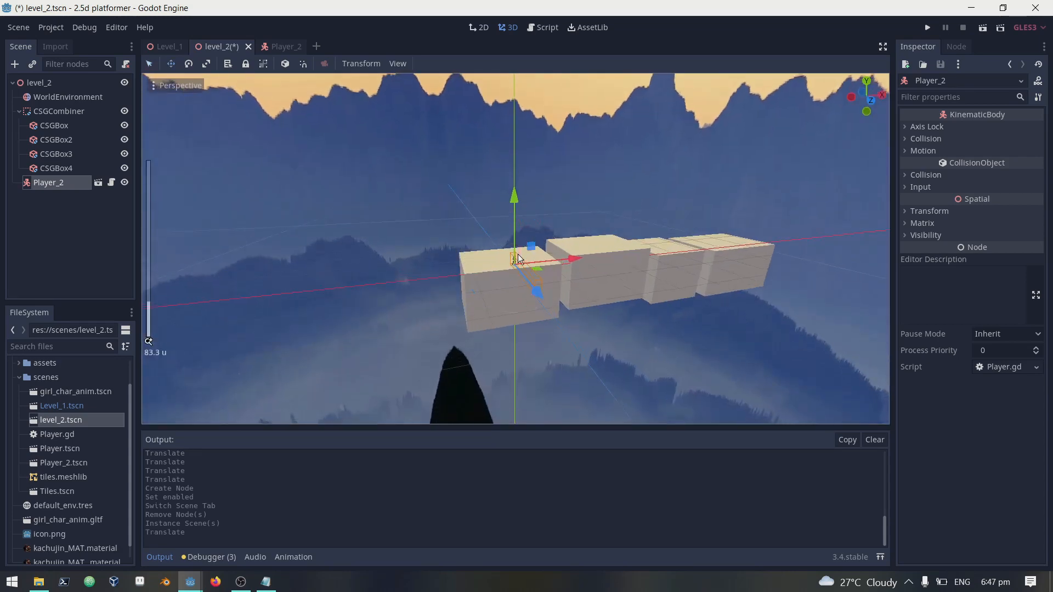
left_click(925, 27)
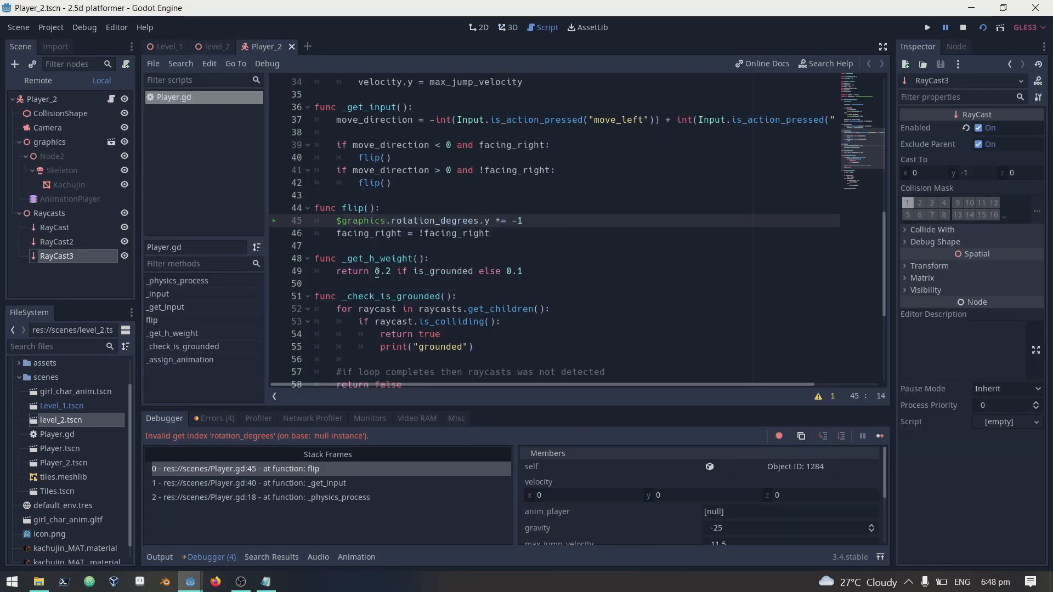
- Point the AnimationPlayer path at $graphics/AnimationPlayer, save, test-run and return to Player_2
left_click(926, 27)
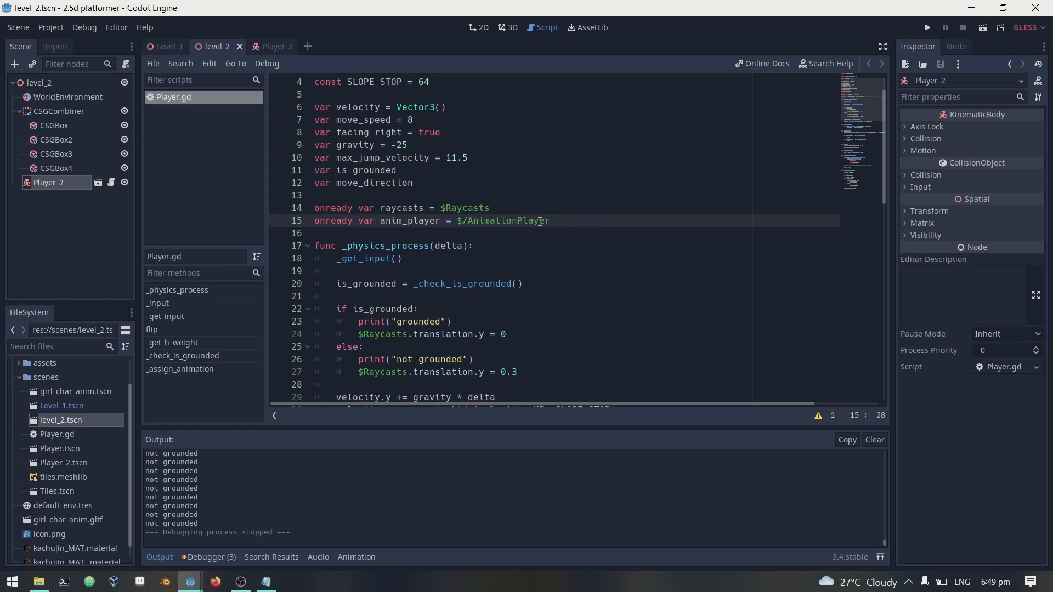
type("graphics.rotation_degrees.y *= -1")
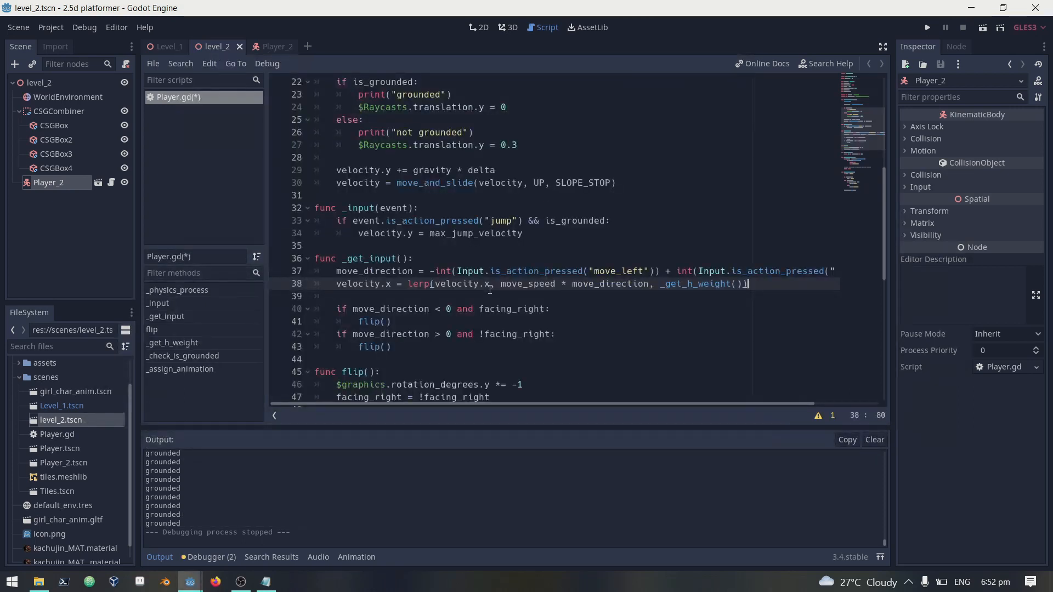
key("ctrl+s")
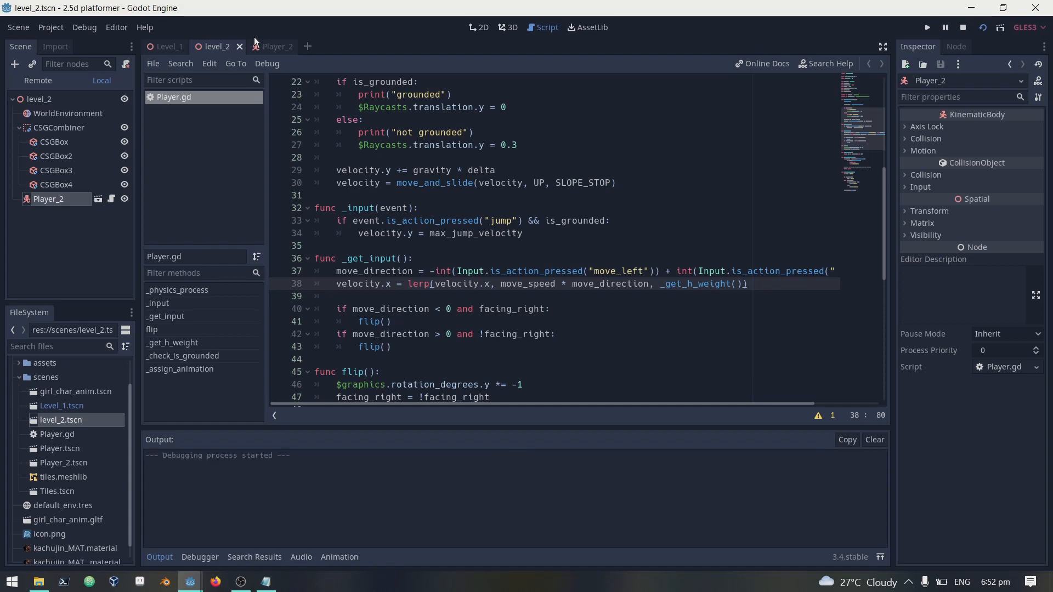
left_click(925, 28)
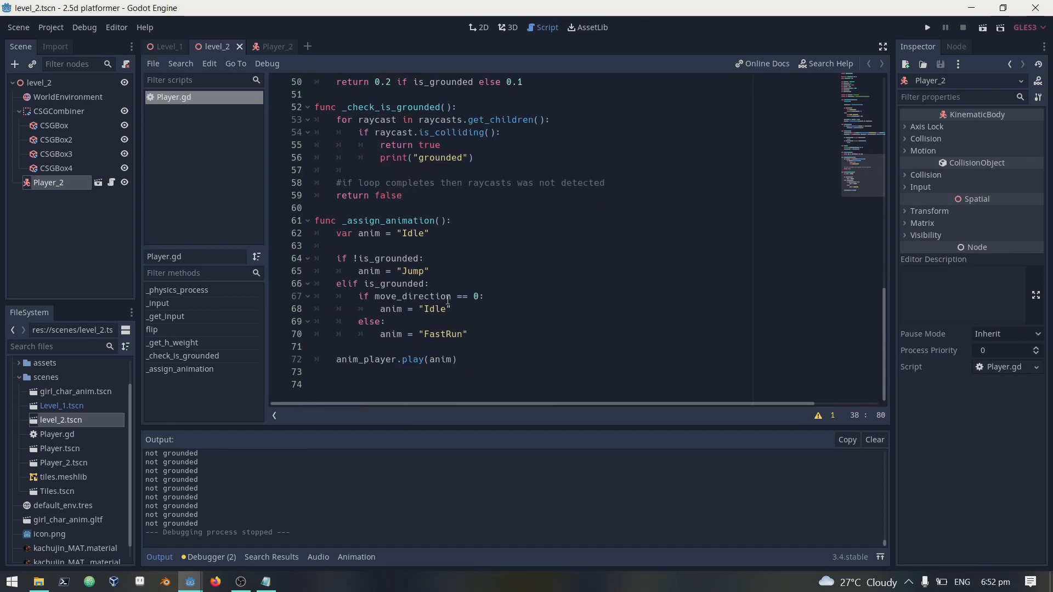
left_click(265, 46)
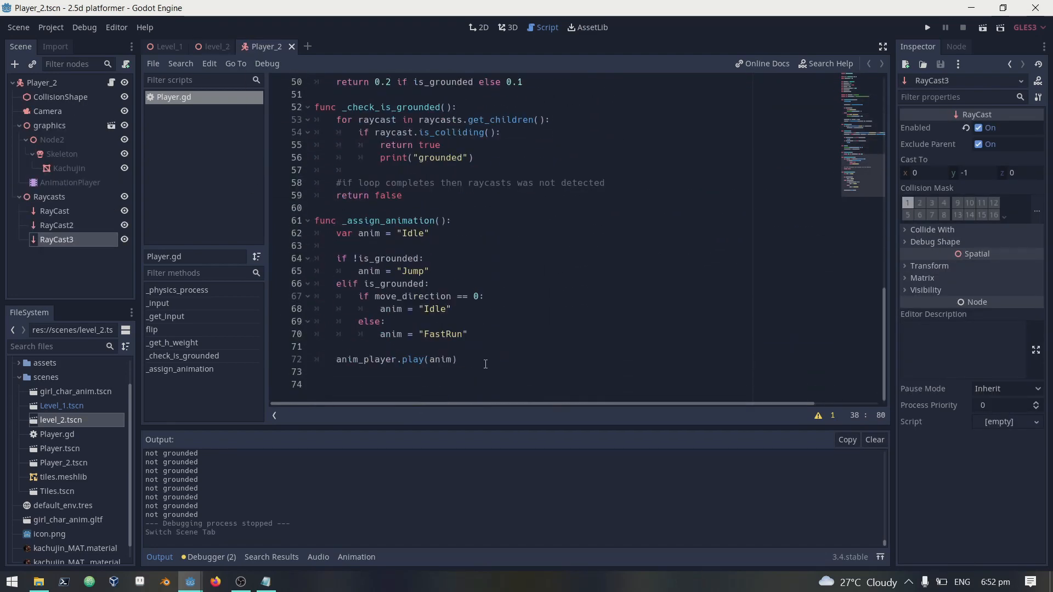
- Preview the Idle, Run and FastRun animations in Player_2's AnimationPlayer
left_click(69, 182)
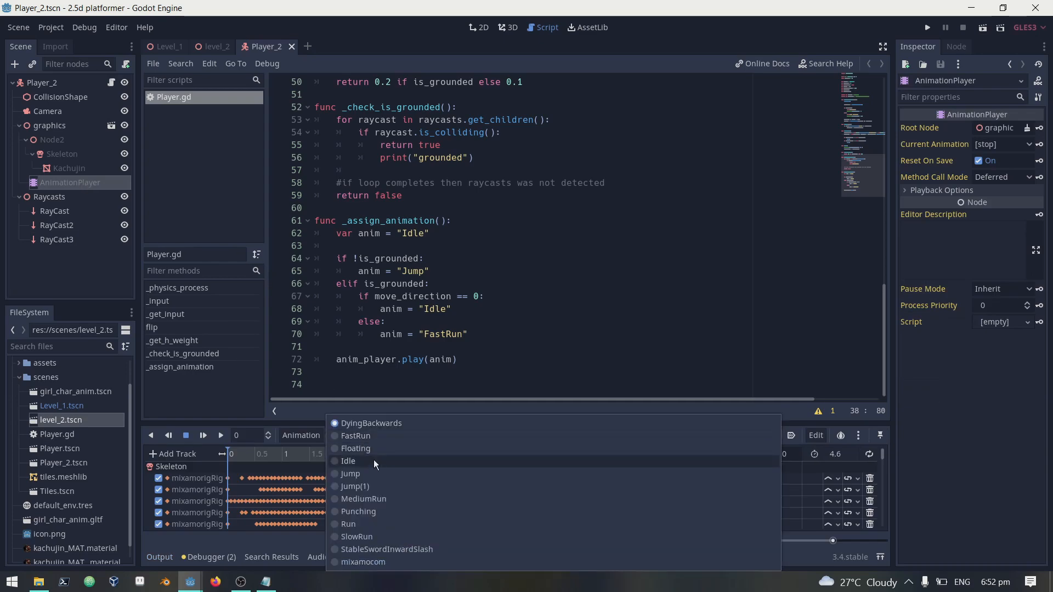
left_click(348, 461)
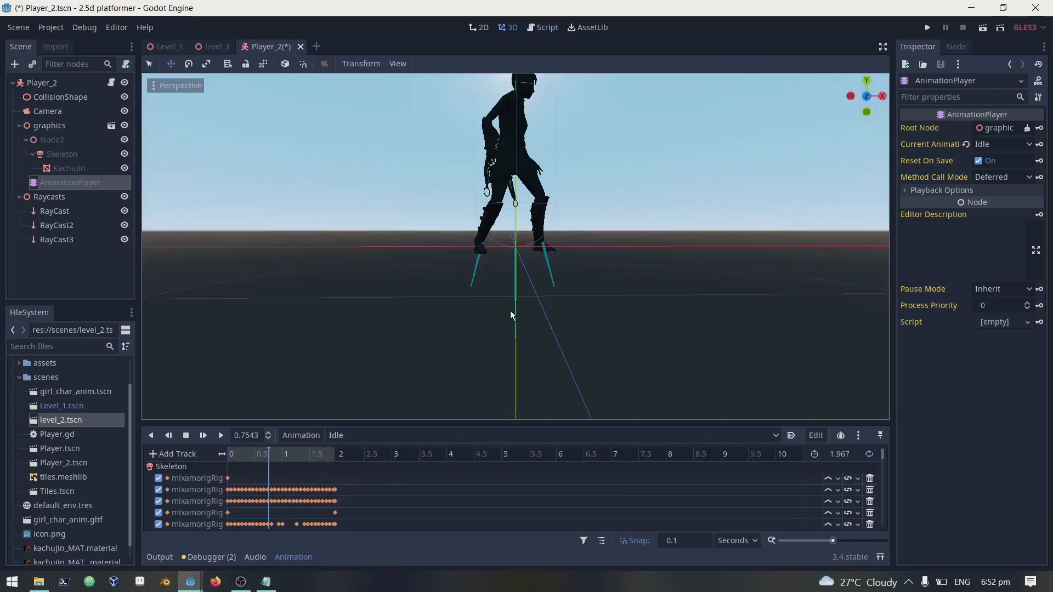
left_click(335, 435)
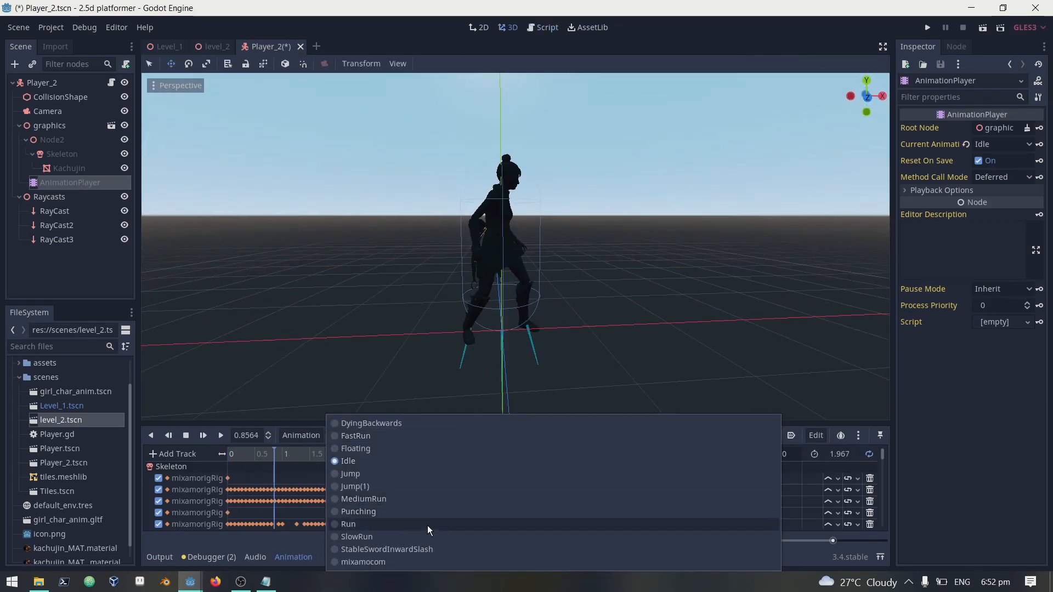
left_click(348, 525)
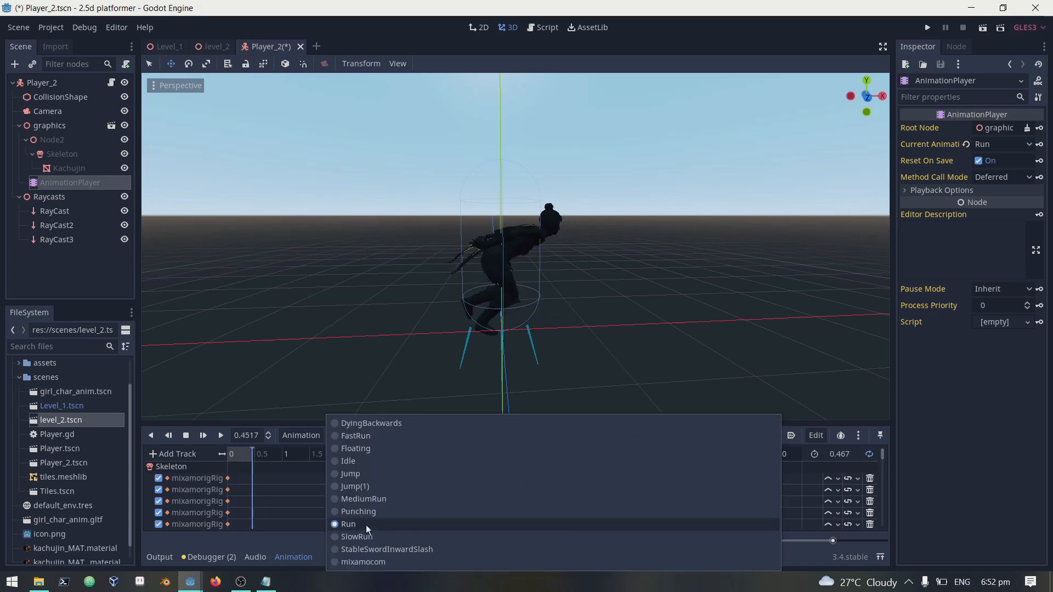
left_click(356, 436)
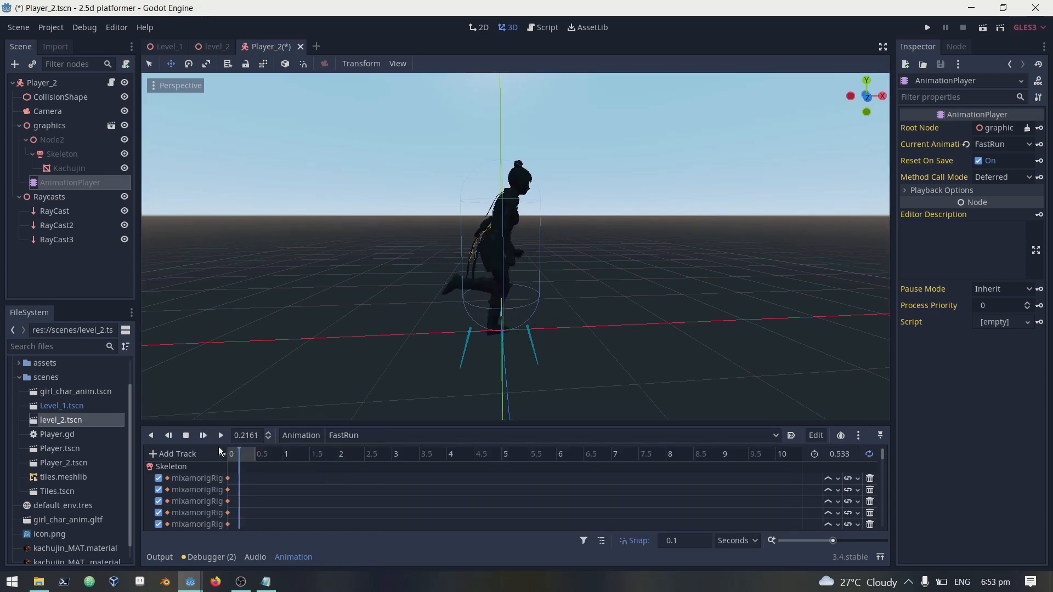
left_click(541, 26)
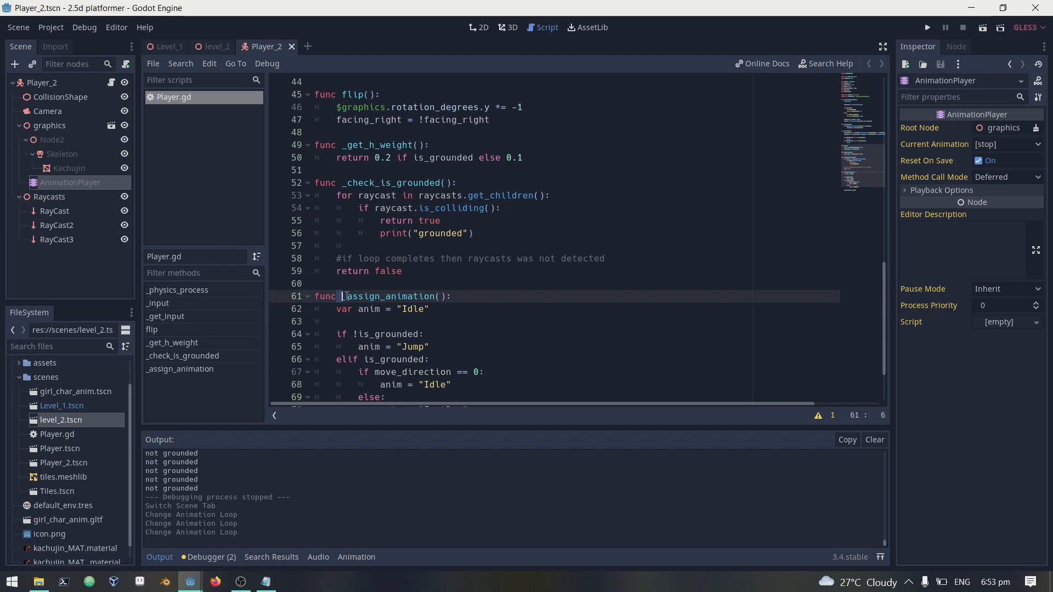
- Call _assign_animation() after the grounding check in _physics_process and test-run it
double_click(390, 296)
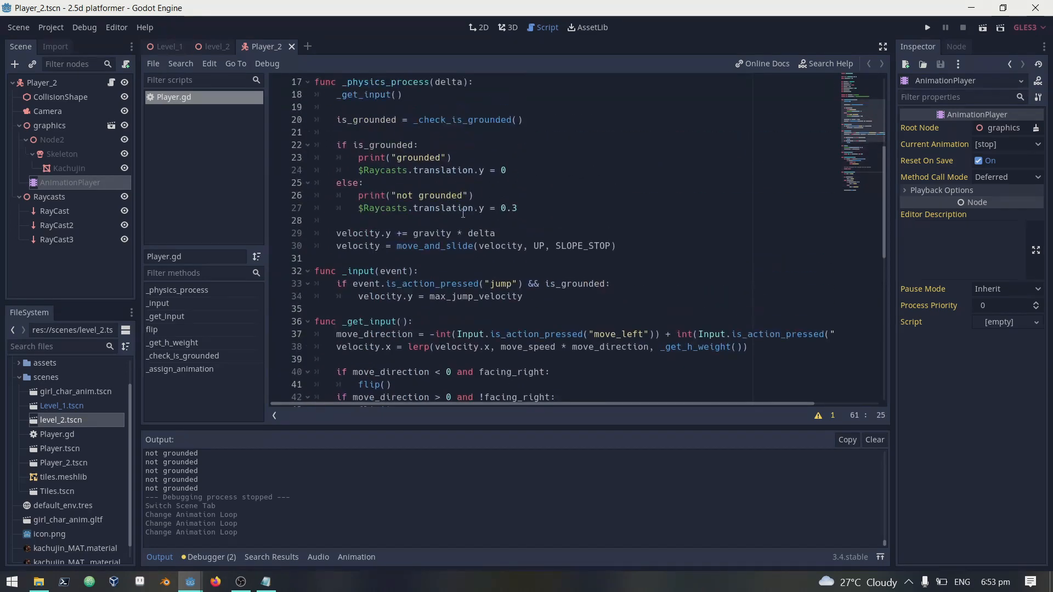
left_click(443, 220)
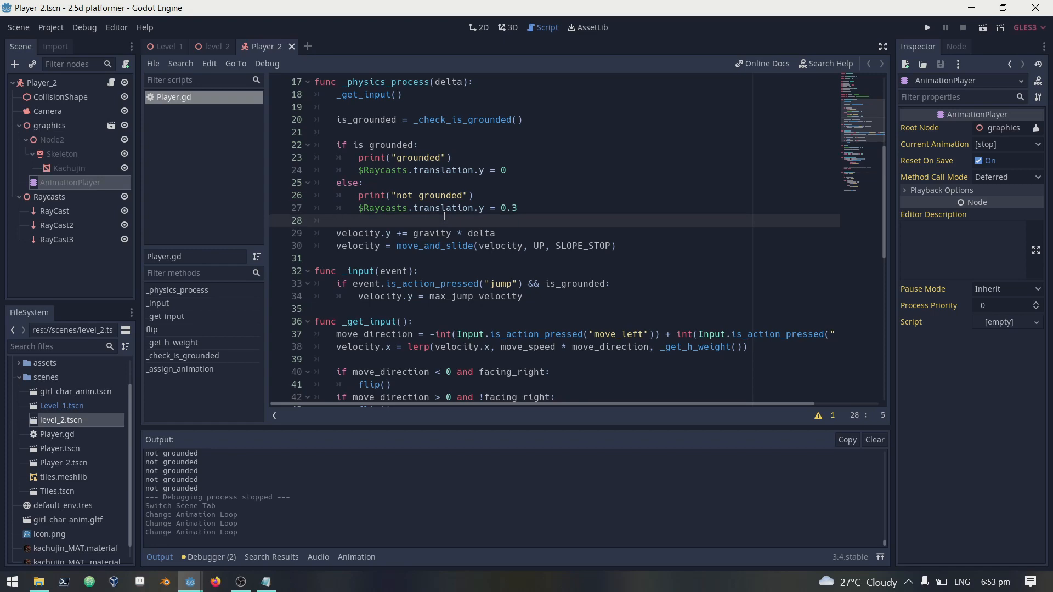
type("_assign_animation()")
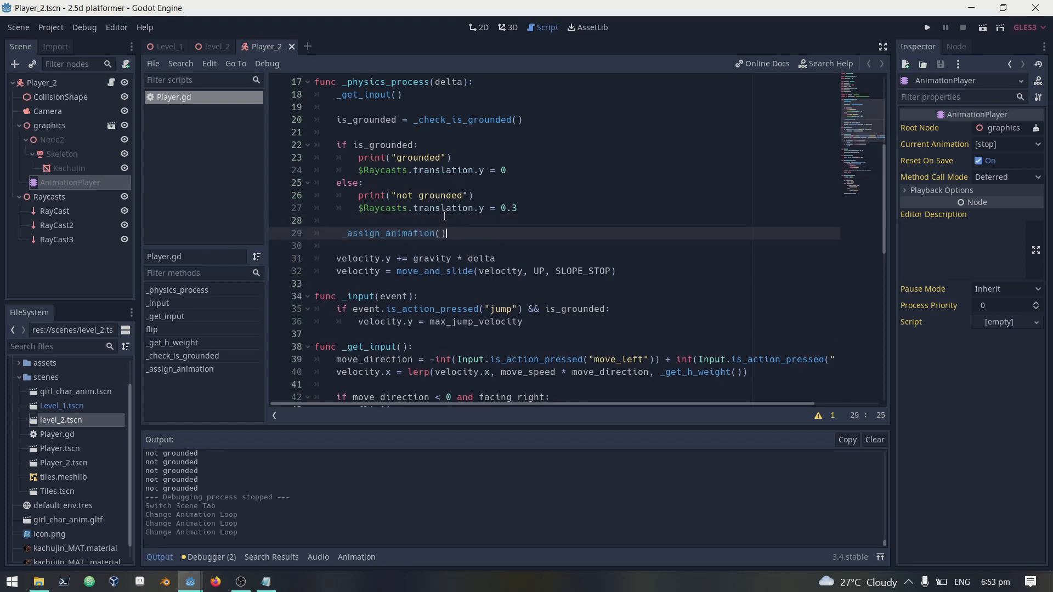
left_click(925, 28)
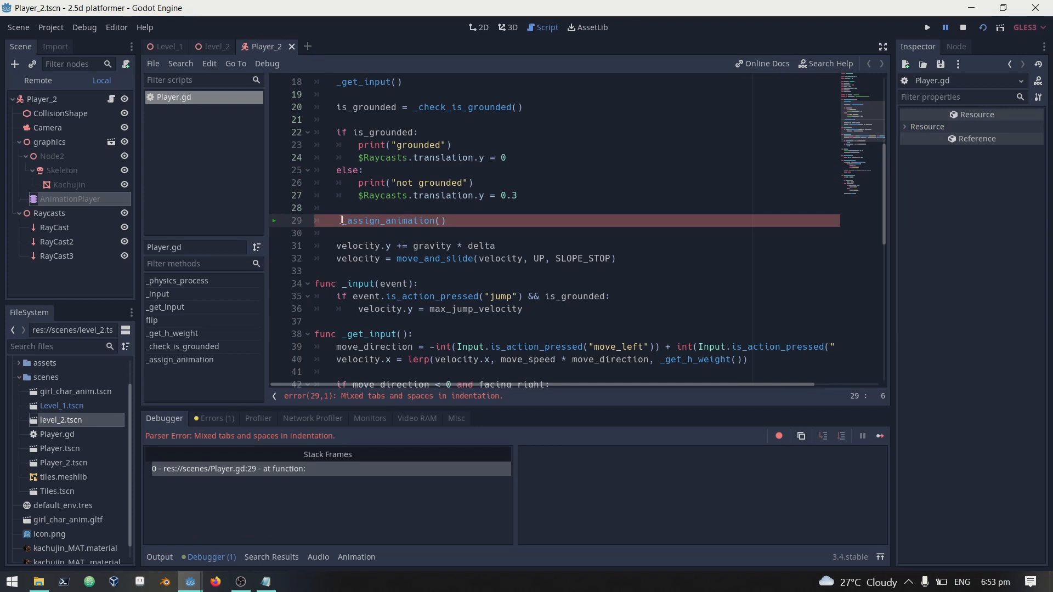
left_click(926, 28)
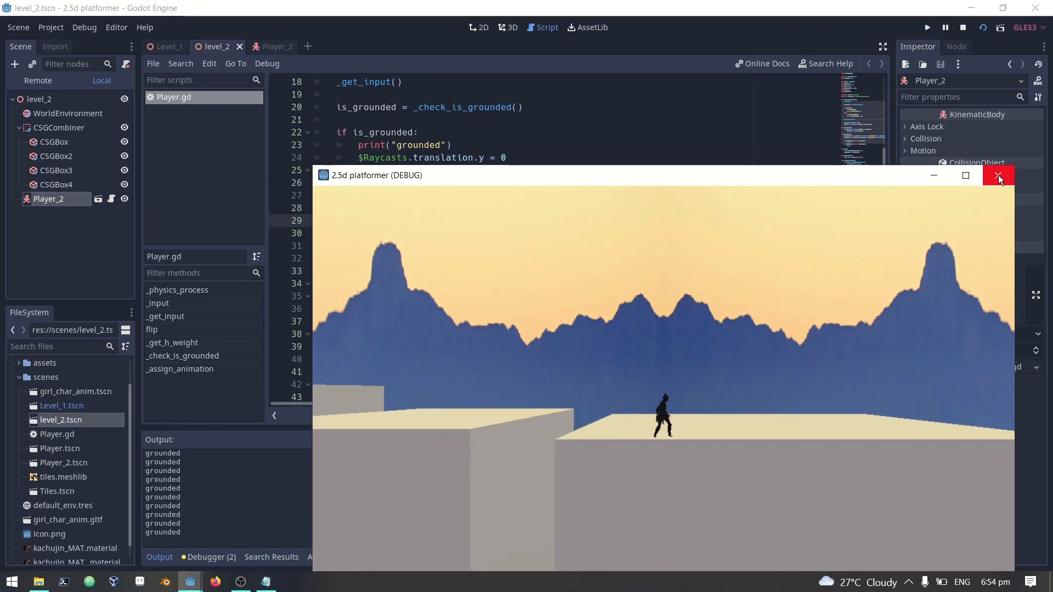
- Close the game, rerun level_2 and control the character jumping between platforms
left_click(998, 176)
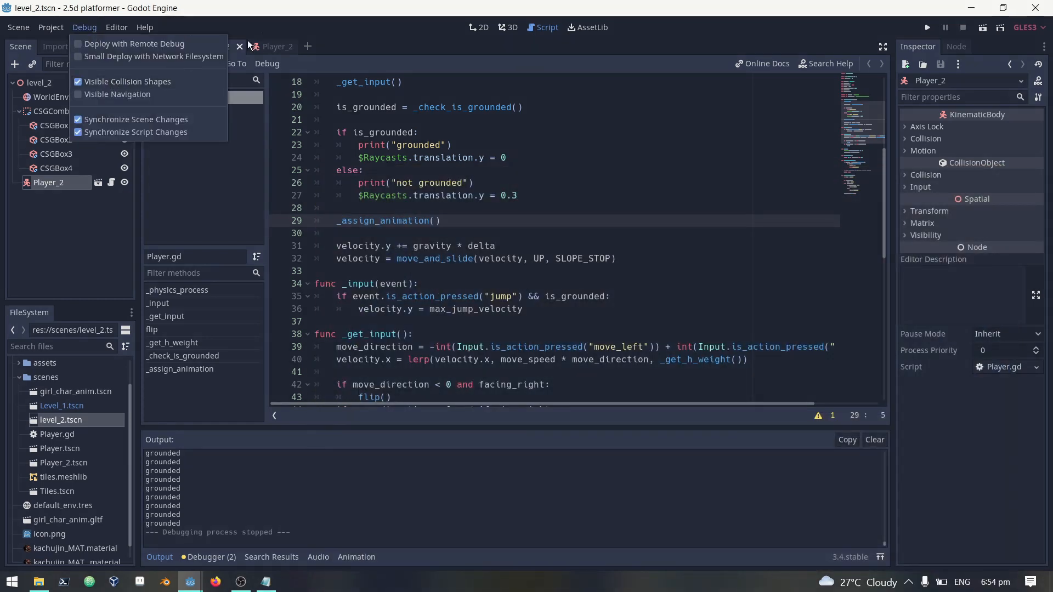
left_click(348, 62)
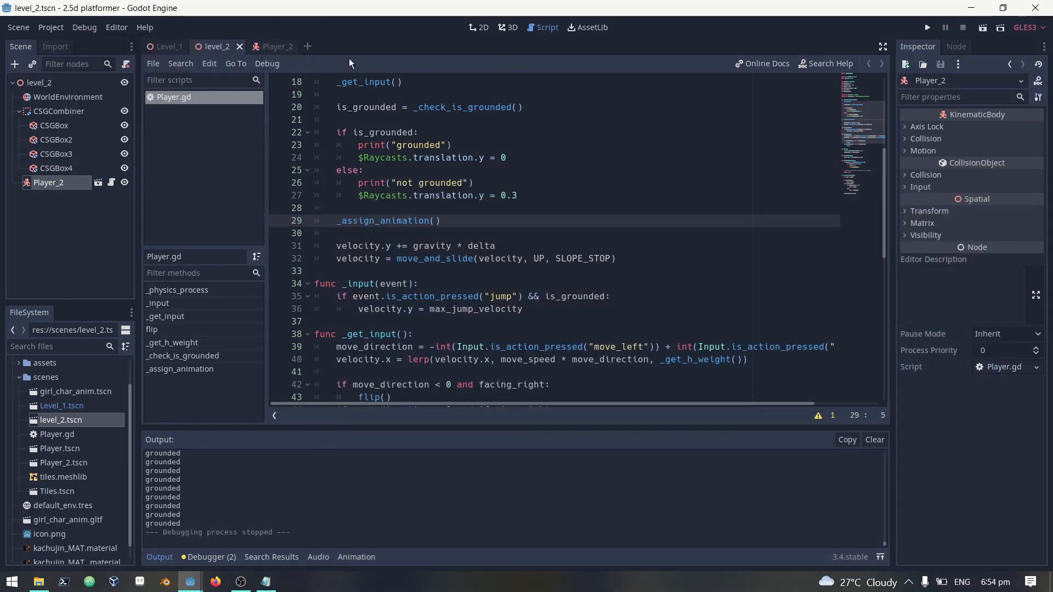
left_click(926, 26)
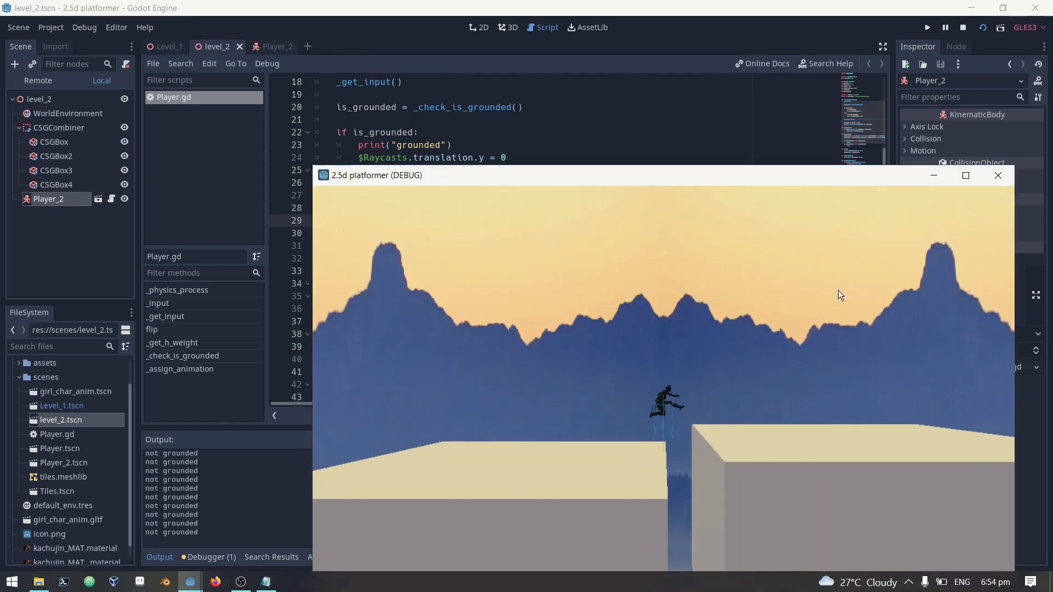
left_click(965, 176)
type("pla")
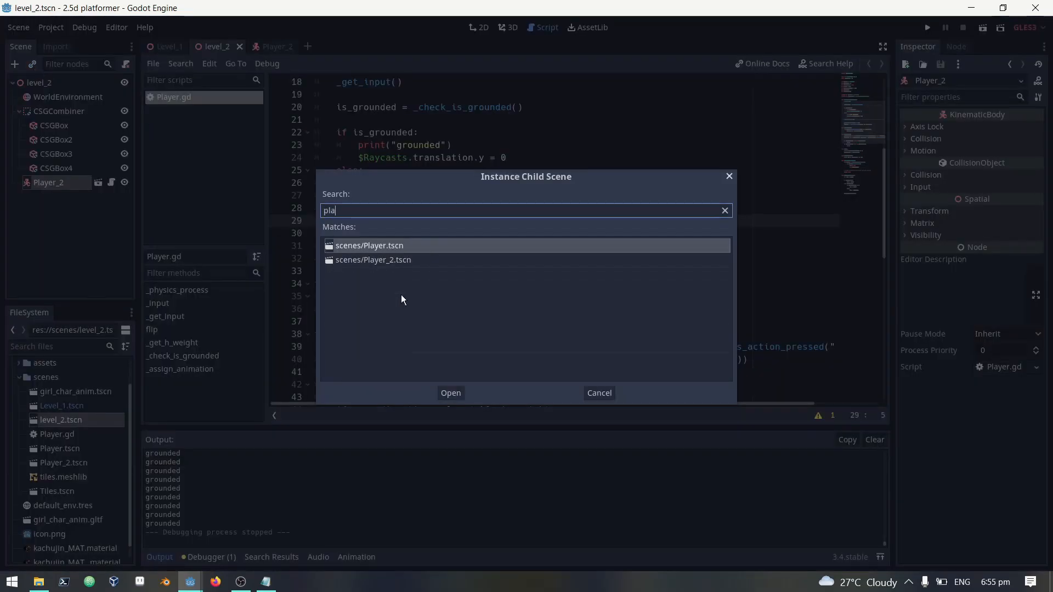
- Instance the original Player.tscn into level_2 directly under the level root
left_click(450, 393)
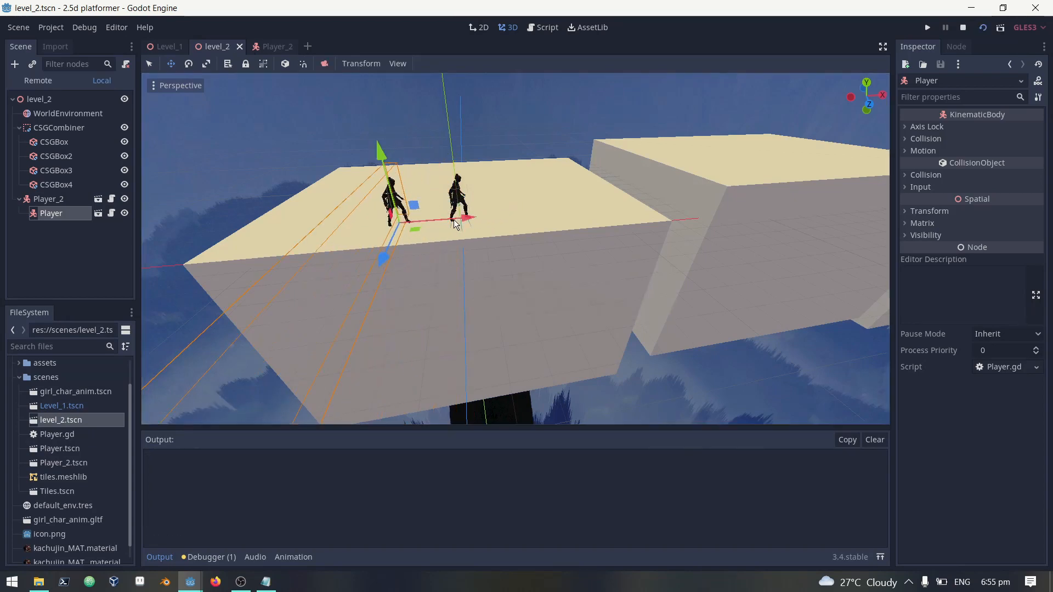
left_click(926, 27)
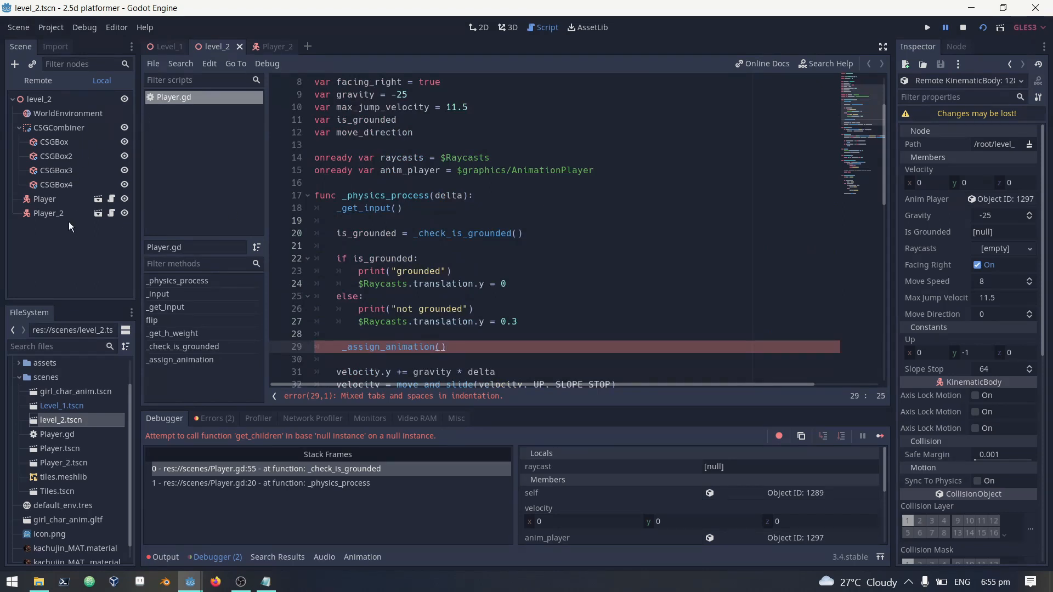
mouse_move(110, 214)
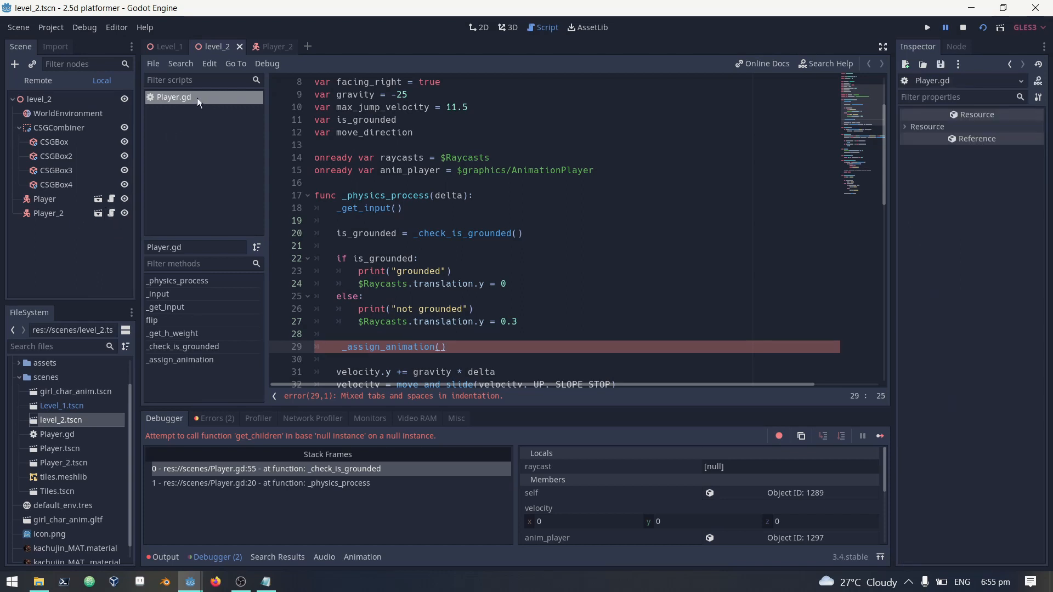
mouse_move(212, 102)
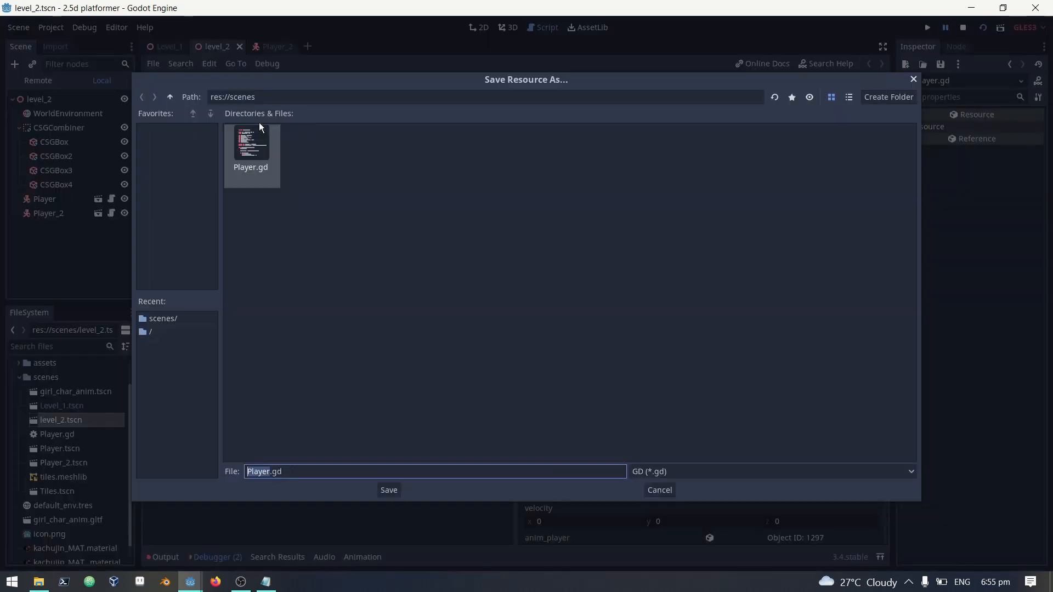
mouse_move(274, 470)
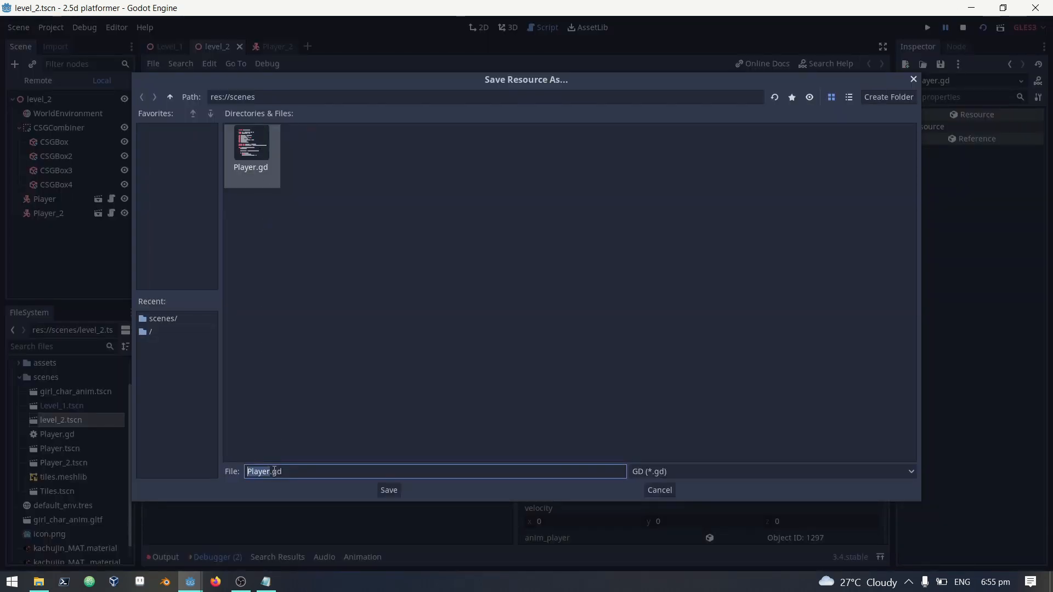
- Save the refactored script as Player_2.gd and open the original Player.tscn scene
left_click(274, 470)
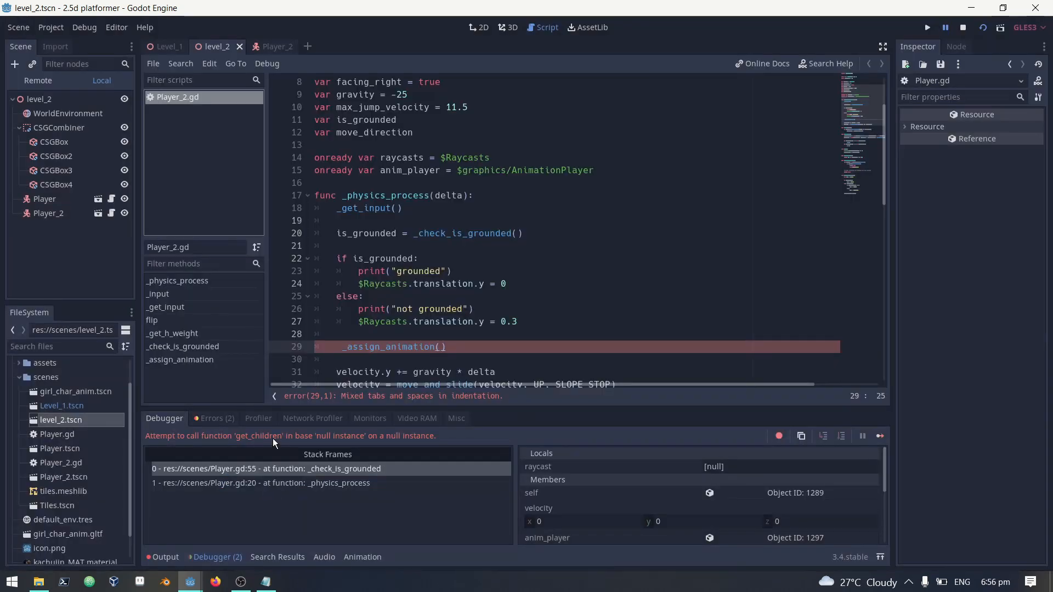
mouse_move(112, 198)
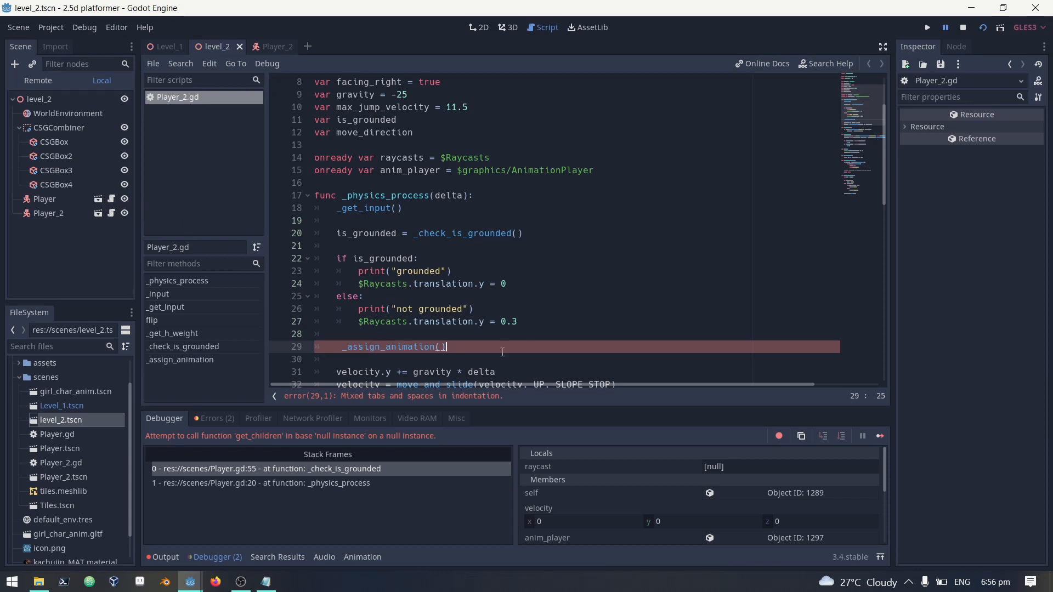
left_click(315, 47)
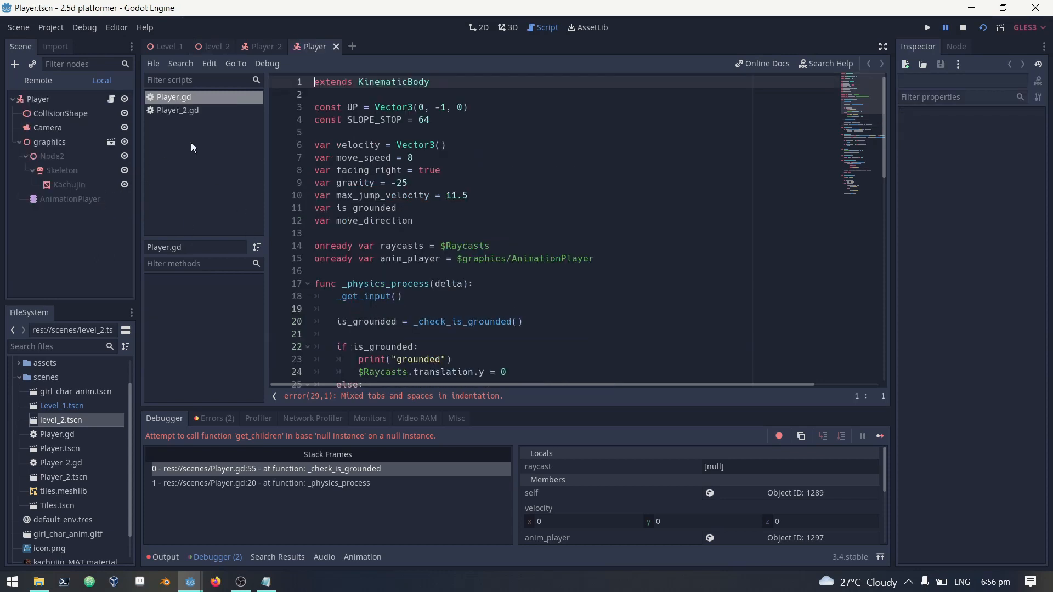